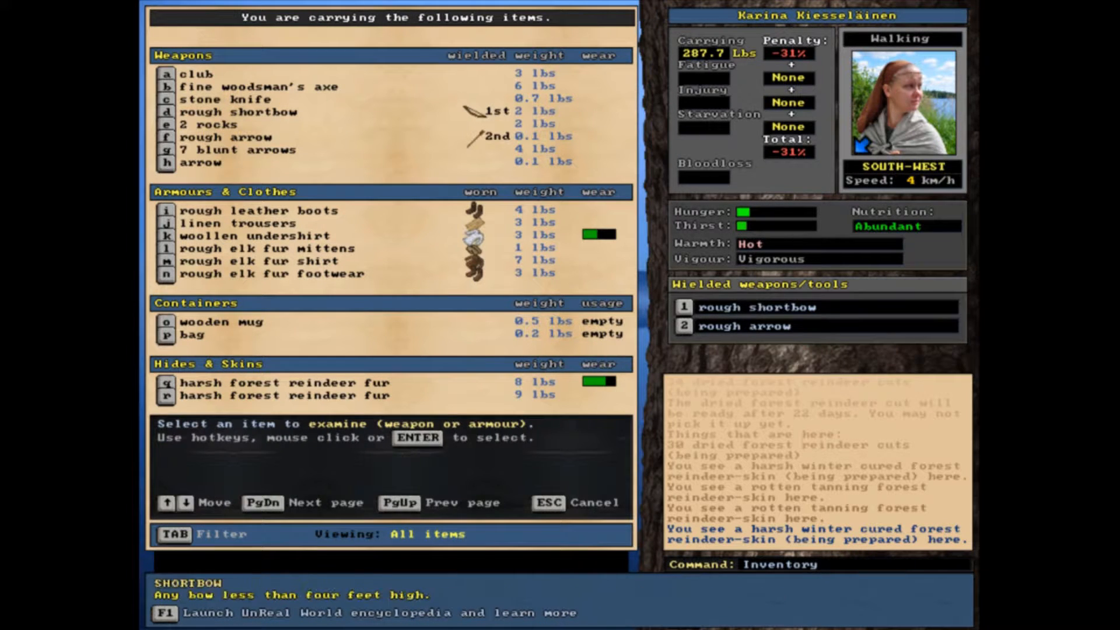
- Leave the carried-items list after reviewing weapons, clothes, containers and reindeer furs
{"action": "key", "text": "Escape"}
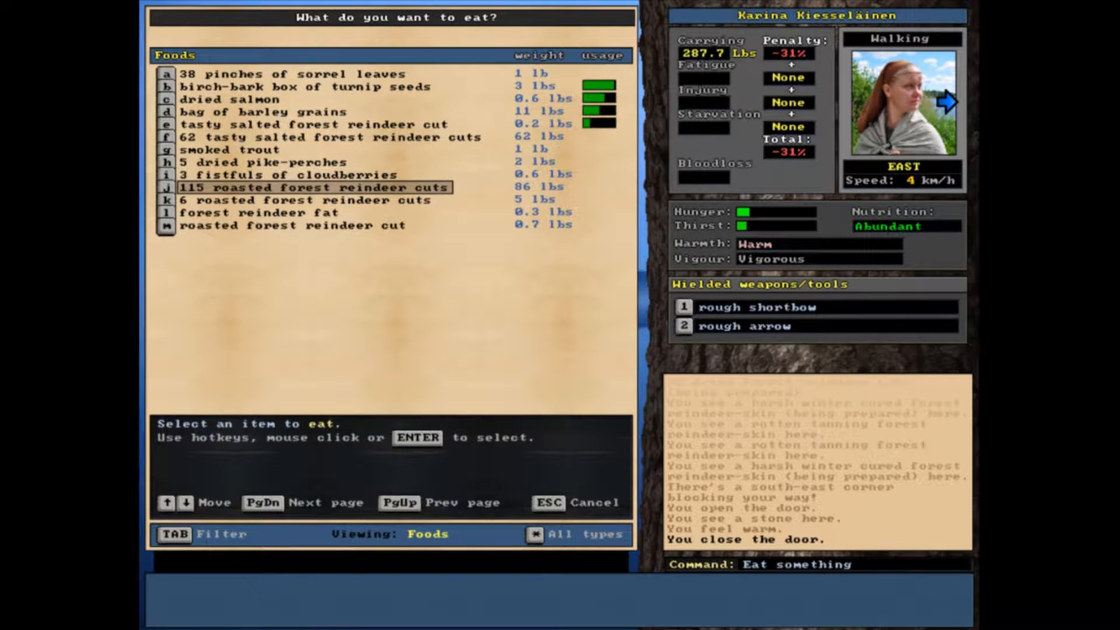
- Eat some roasted forest reindeer cuts from the Foods list
{"action": "left_click", "coordinate": [307, 187]}
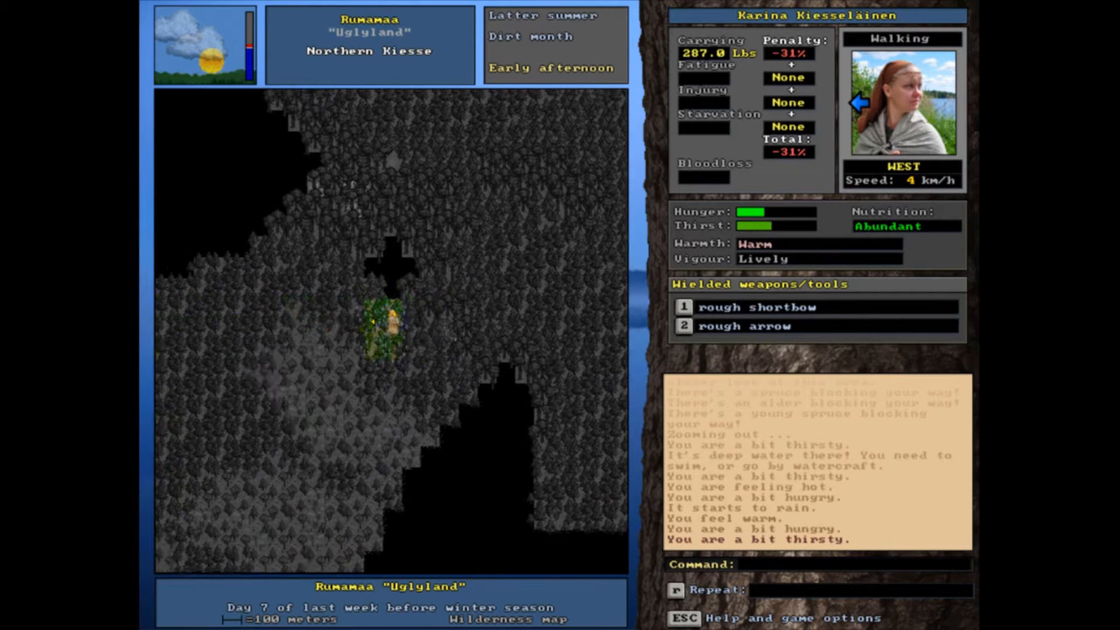
- Walk north through the wilderness from Uglyland toward Old man's cliff
{"action": "key", "text": "up"}
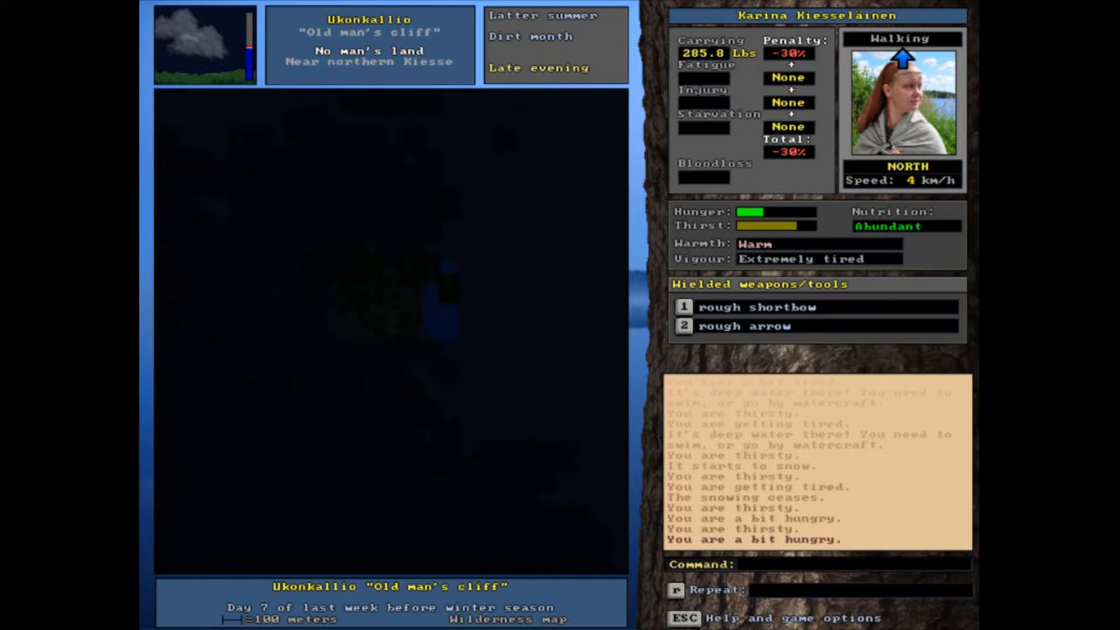
{"action": "key", "text": "Left"}
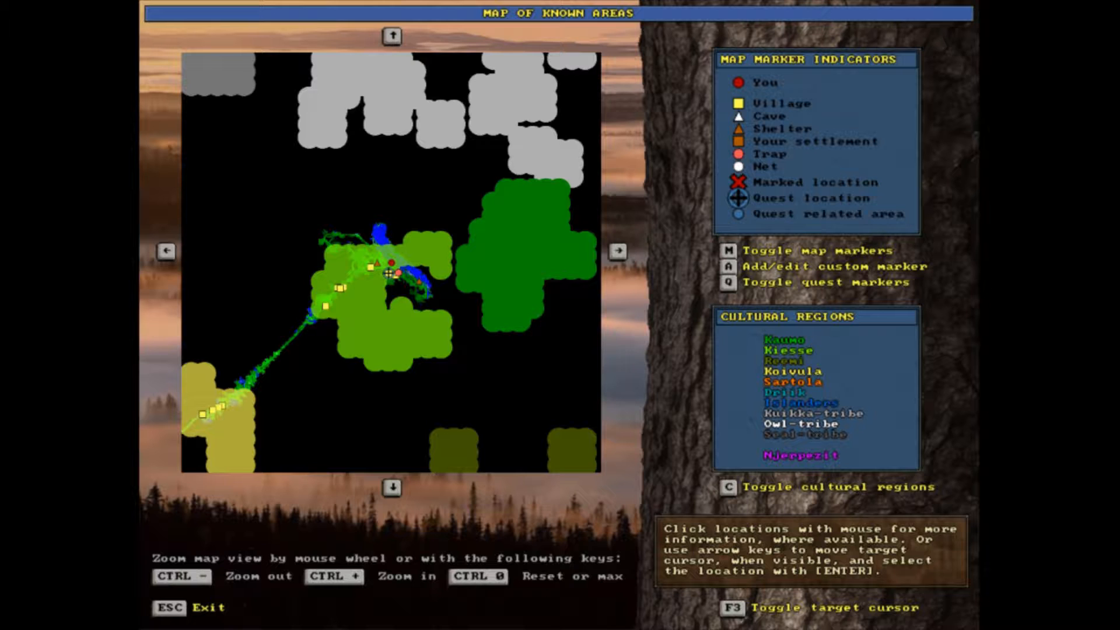
- Leave the map of known areas and return to travelling
{"action": "key", "text": "Escape"}
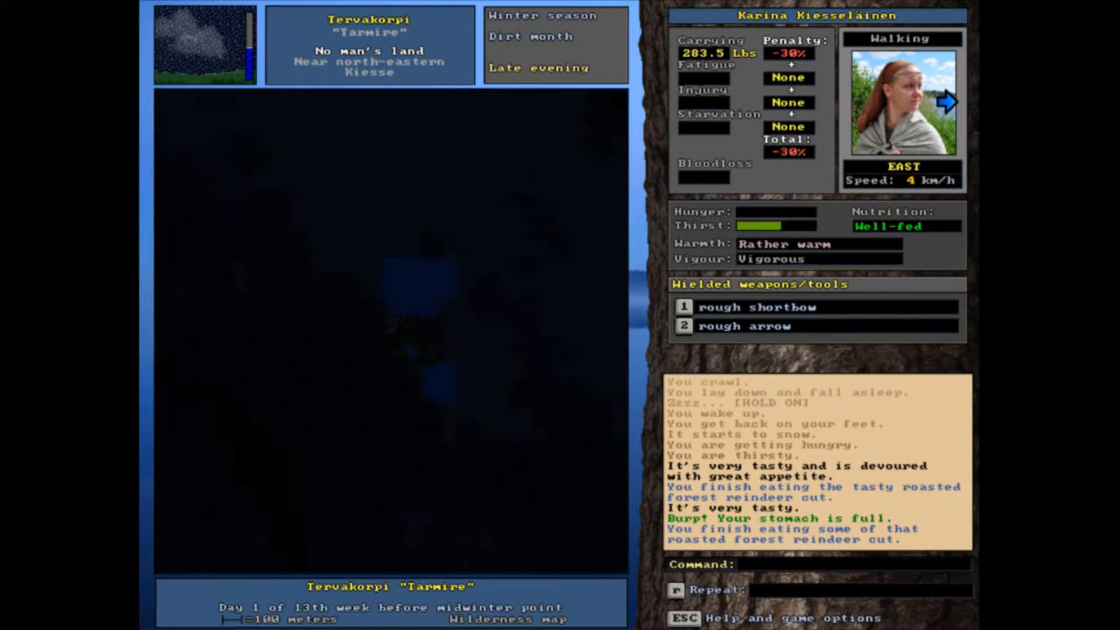
- Quaff water from the natural source at Tarmire, confirming with Yes
{"action": "key", "text": "q"}
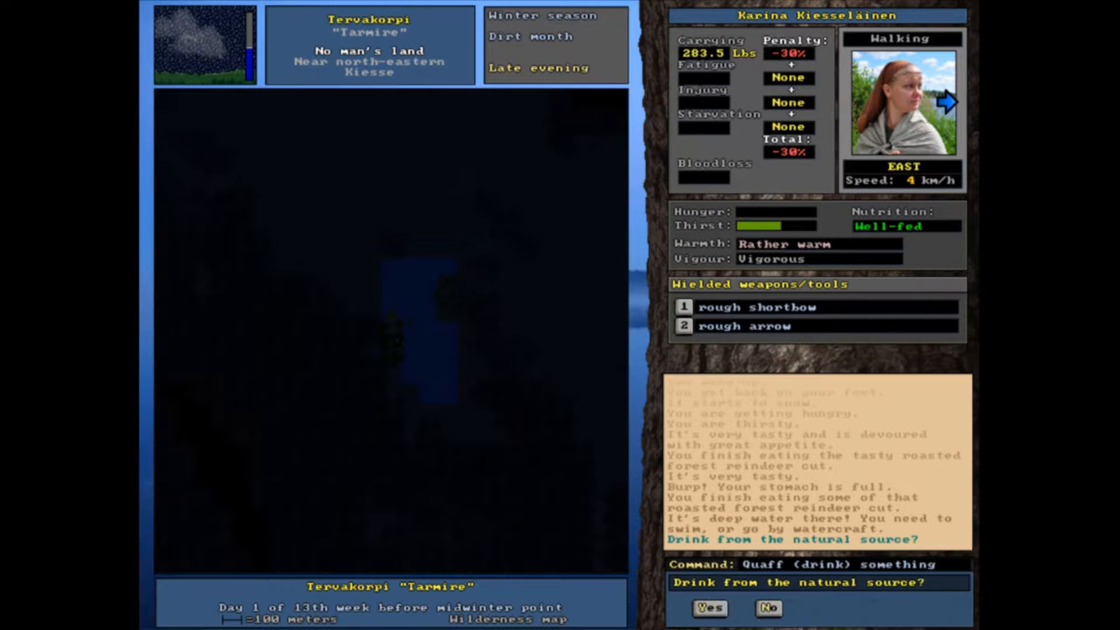
{"action": "left_click", "coordinate": [708, 607]}
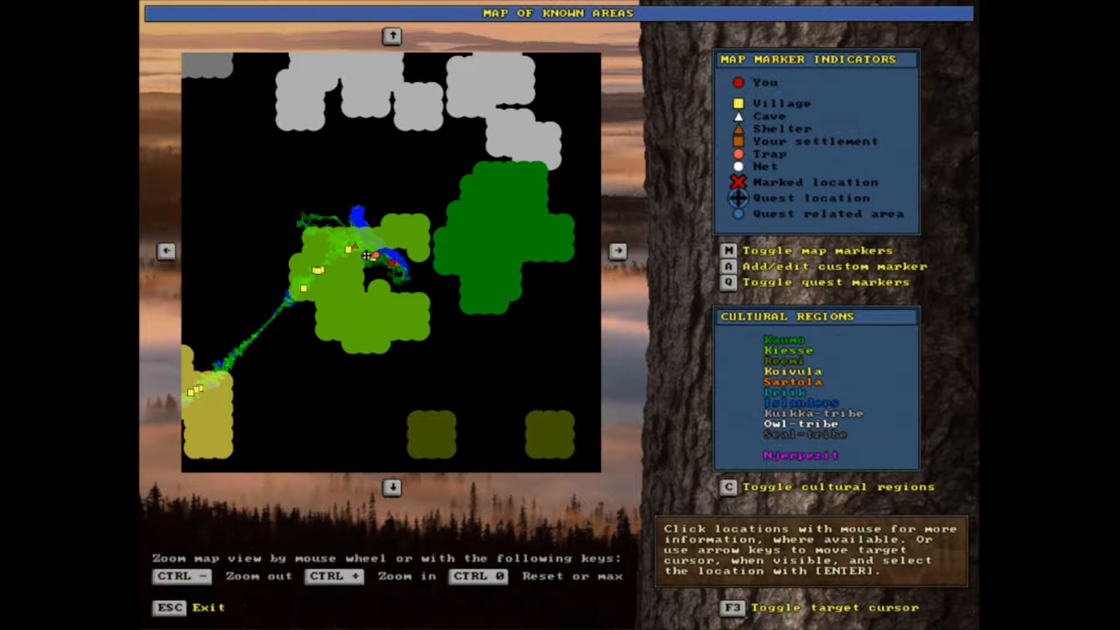
- Leave the map of known areas after checking the marker near Tarmire
{"action": "key", "text": "Escape"}
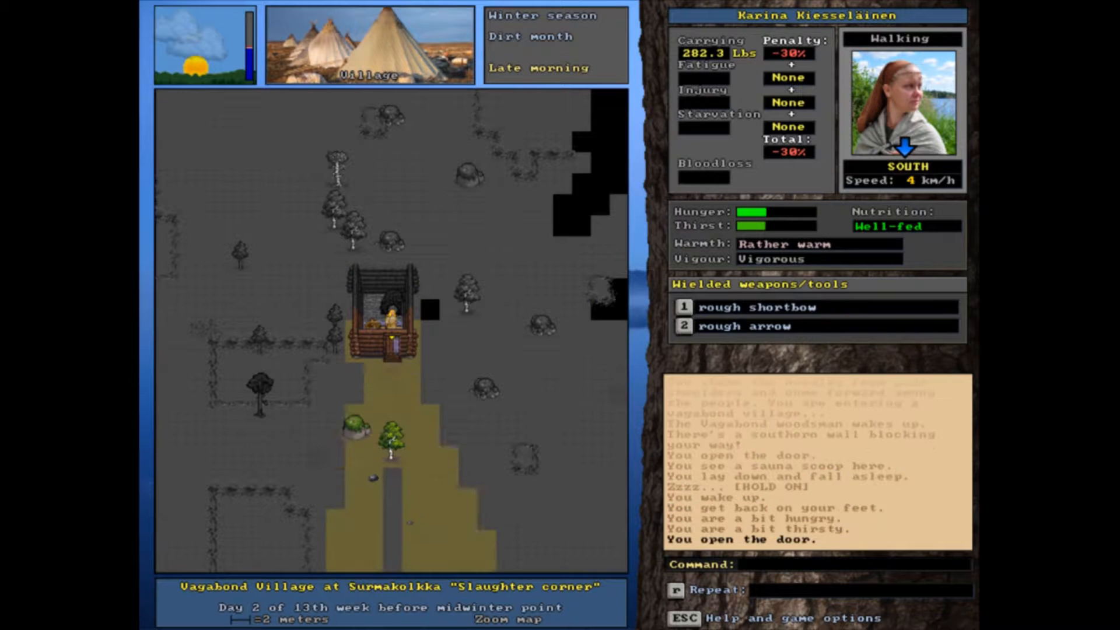
- Start a conversation with a villager in the Vagabond Village
{"action": "key", "text": "E"}
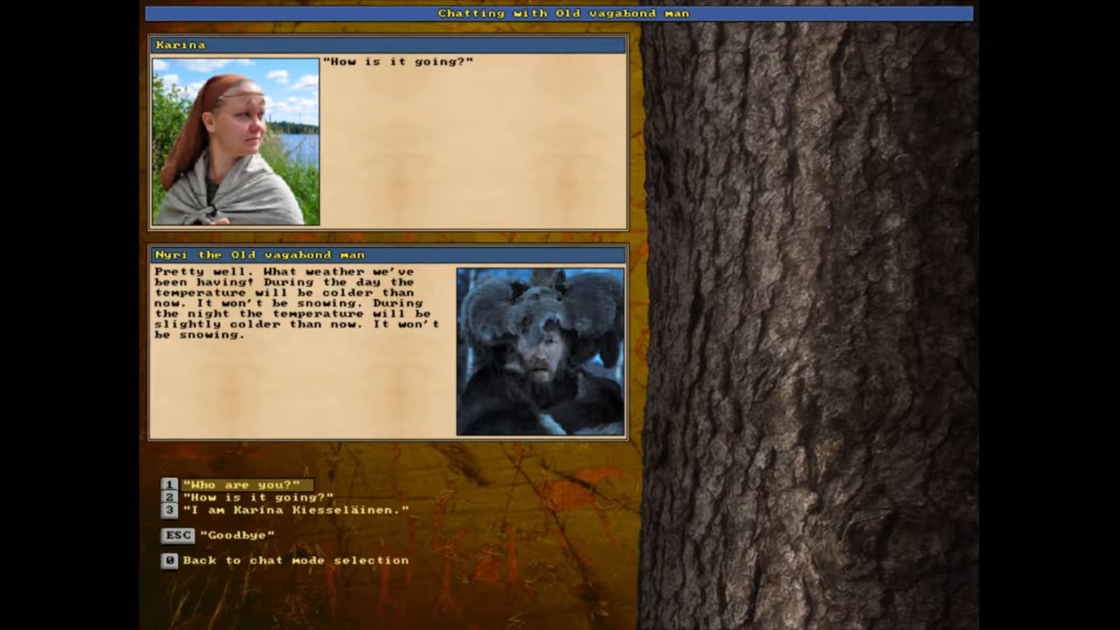
- Say goodbye to the old vagabond man and then to the vagabond sage
{"action": "key", "text": "Escape"}
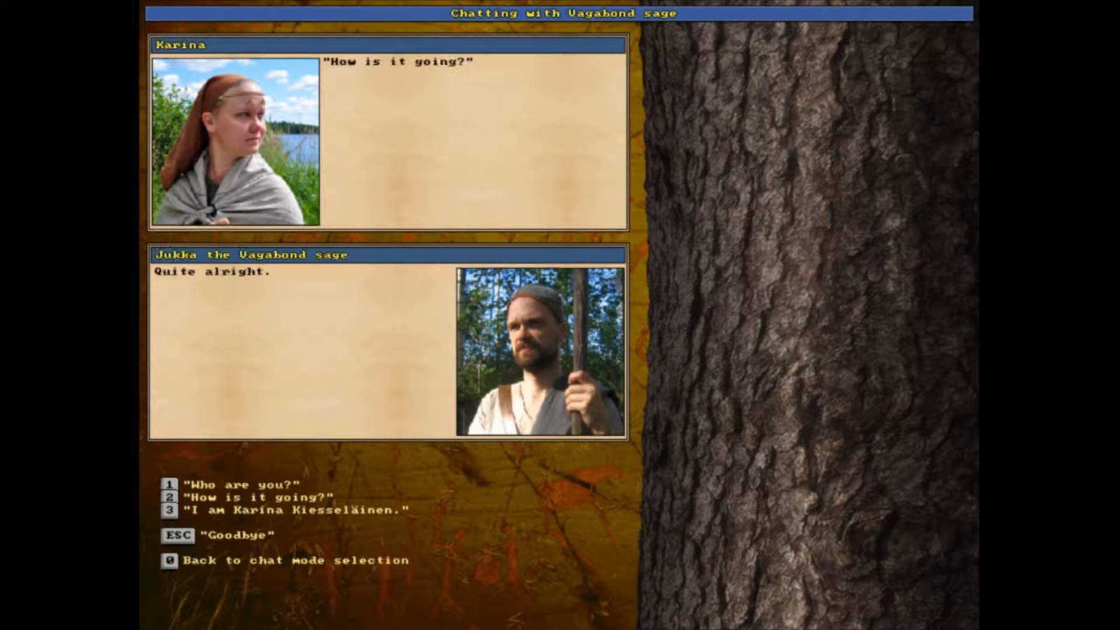
{"action": "key", "text": "Escape"}
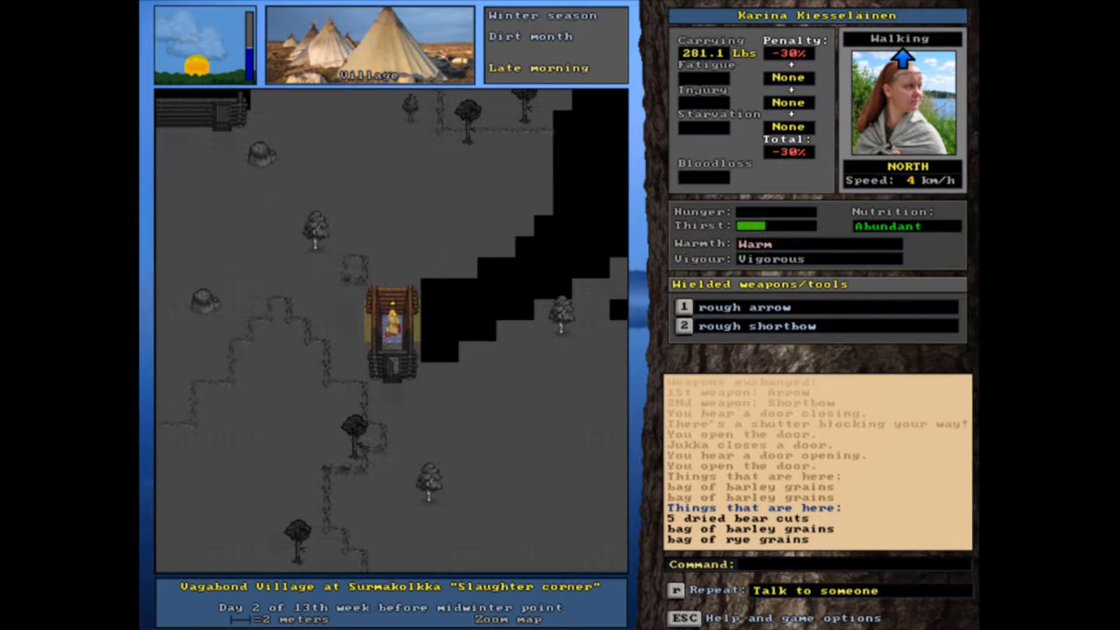
- Walk Karina west through the village past the cabins toward the animal pen
{"action": "key", "text": "Down"}
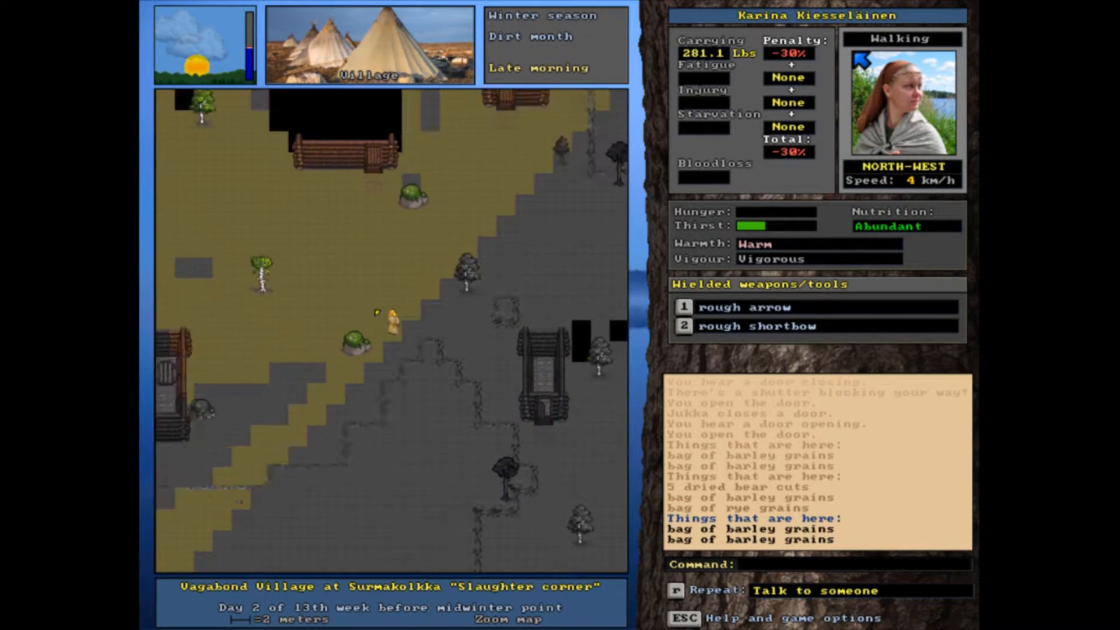
{"action": "key", "text": "up"}
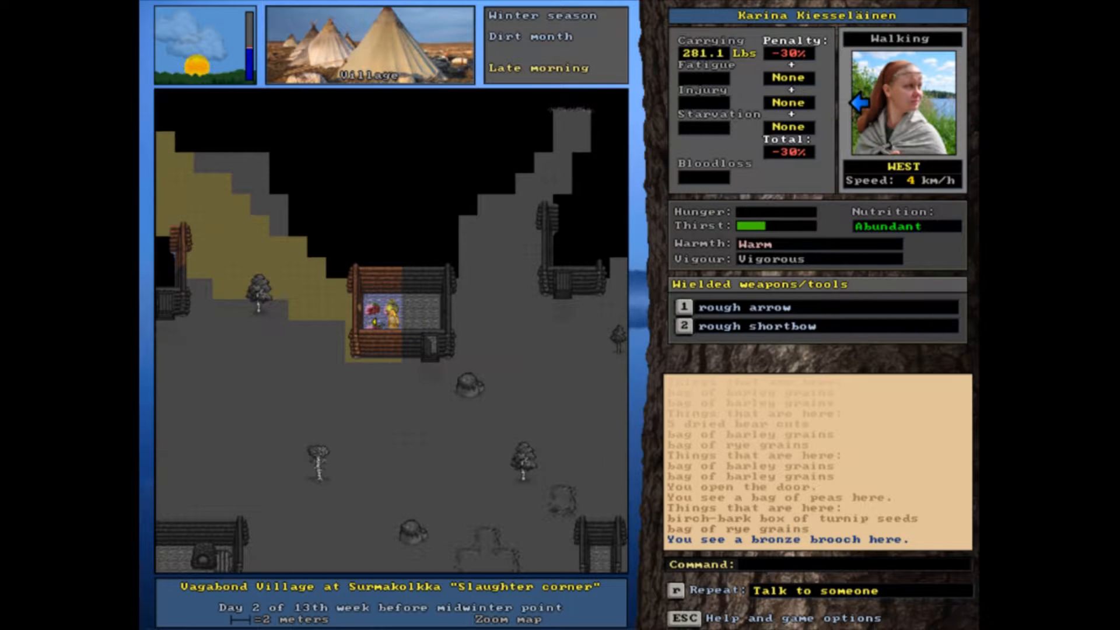
{"action": "key", "text": "up"}
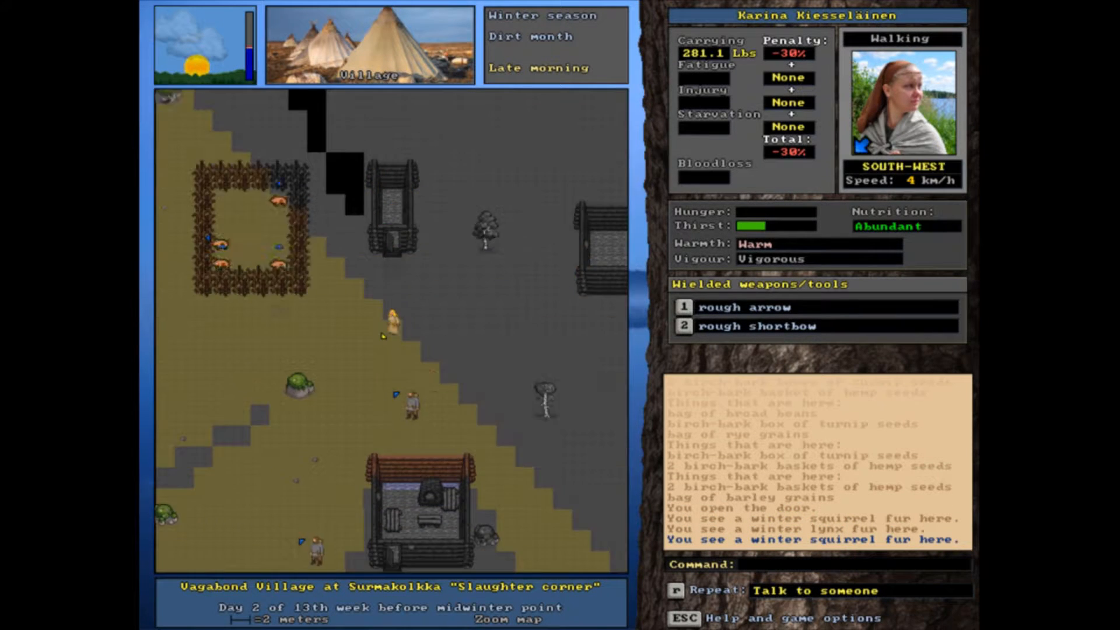
- Step up toward the Vagabond hunter to begin bargaining for the small sow
{"action": "key", "text": "up"}
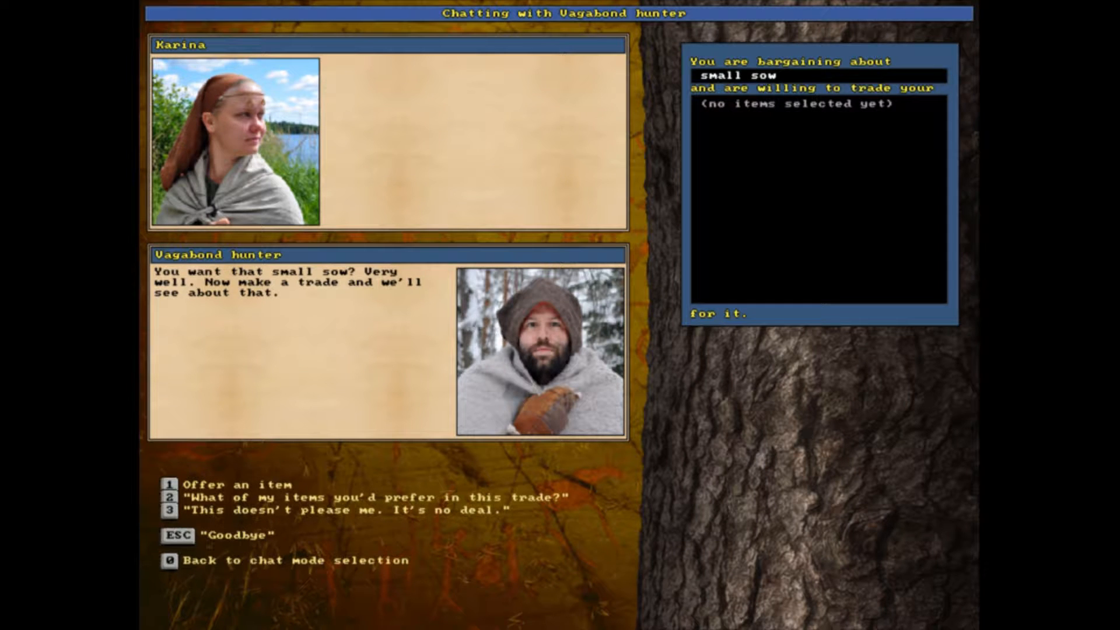
- Offer the hunter roasted reindeer cuts and 7 blunt arrows for the small sow
{"action": "left_click", "coordinate": [170, 482]}
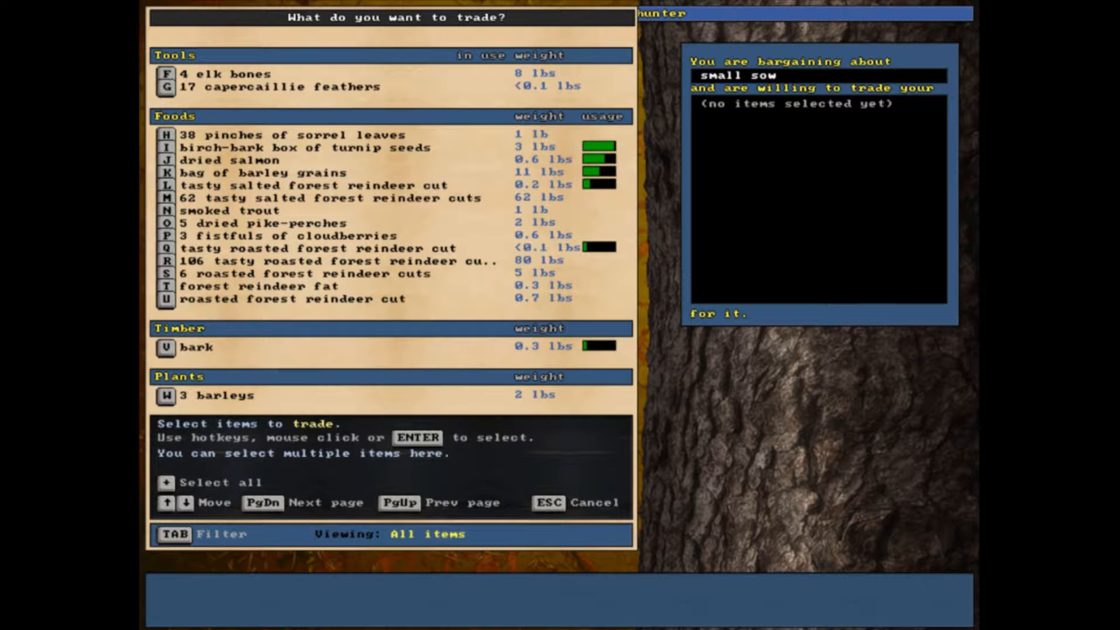
{"action": "left_click", "coordinate": [286, 286]}
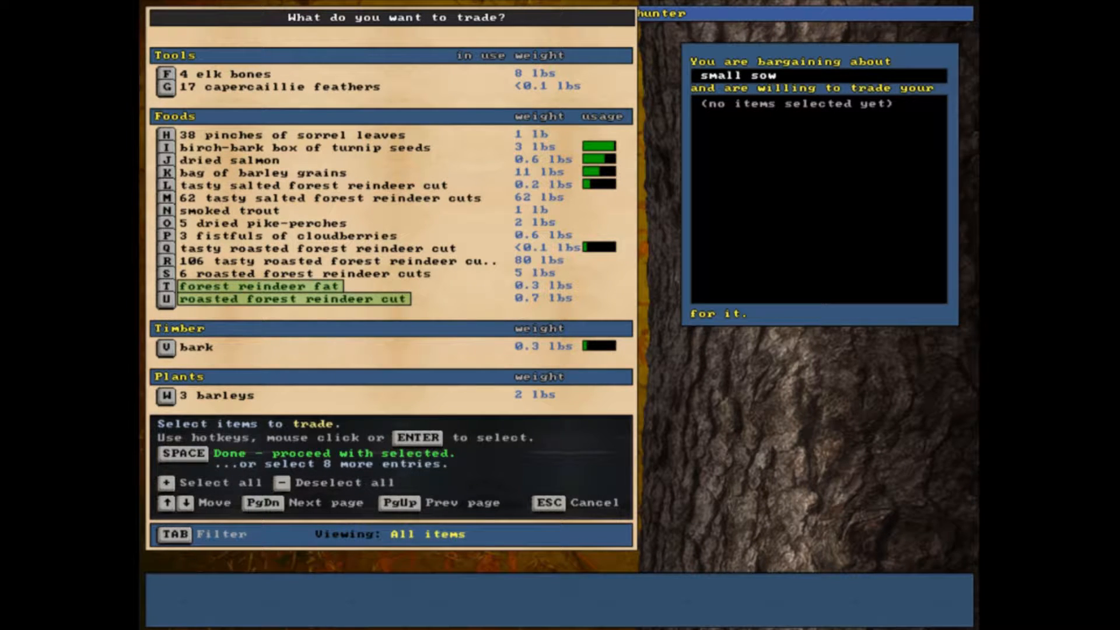
{"action": "left_click", "coordinate": [307, 275]}
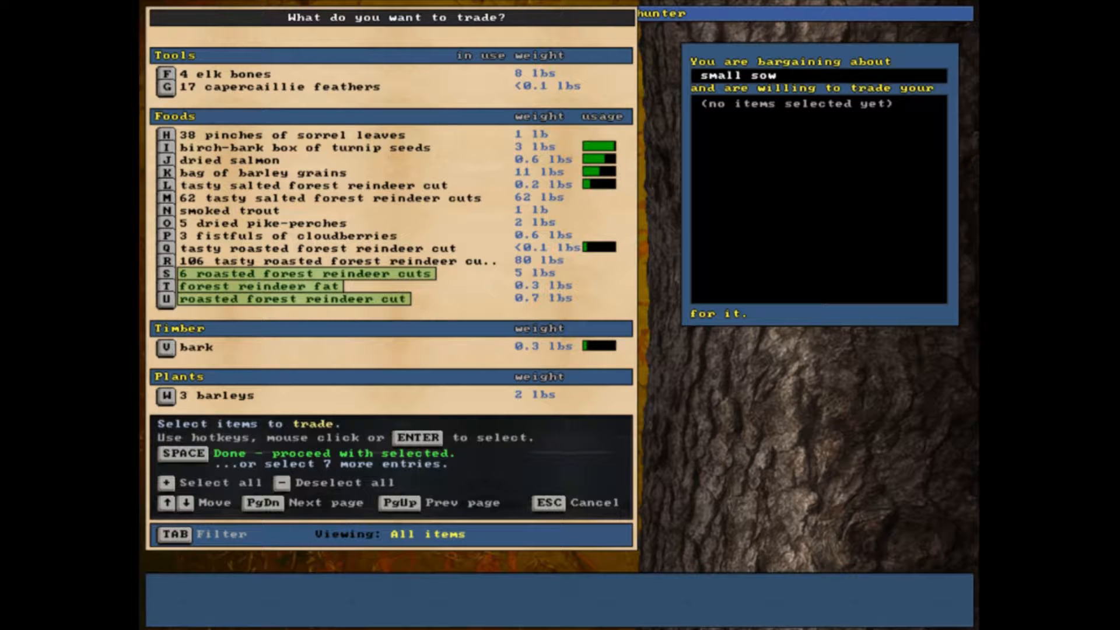
{"action": "left_click", "coordinate": [300, 274]}
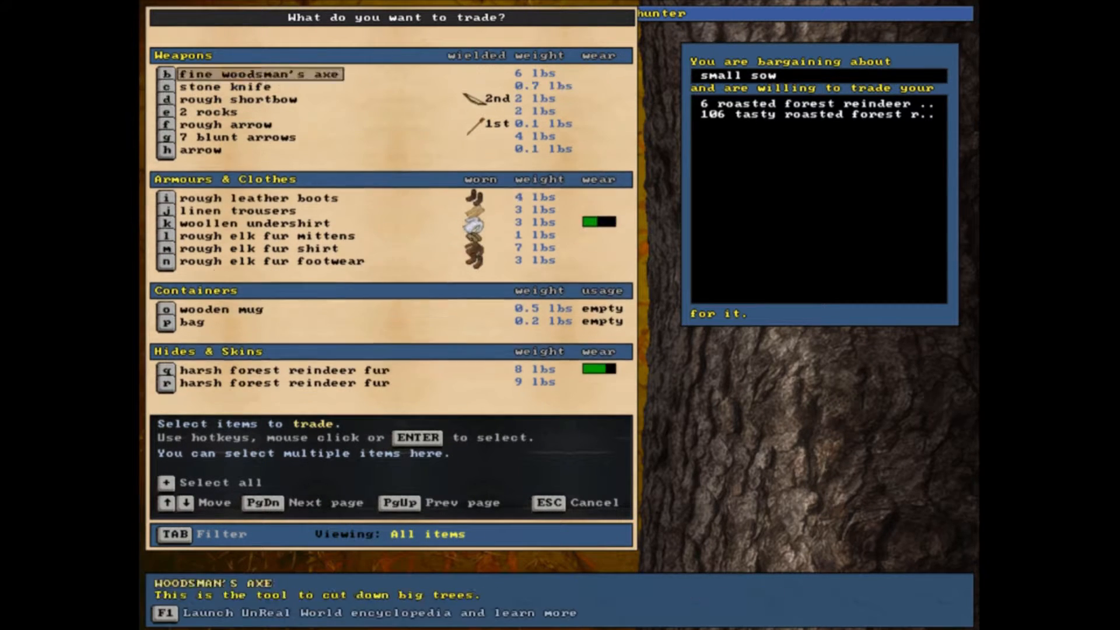
{"action": "left_click", "coordinate": [238, 149]}
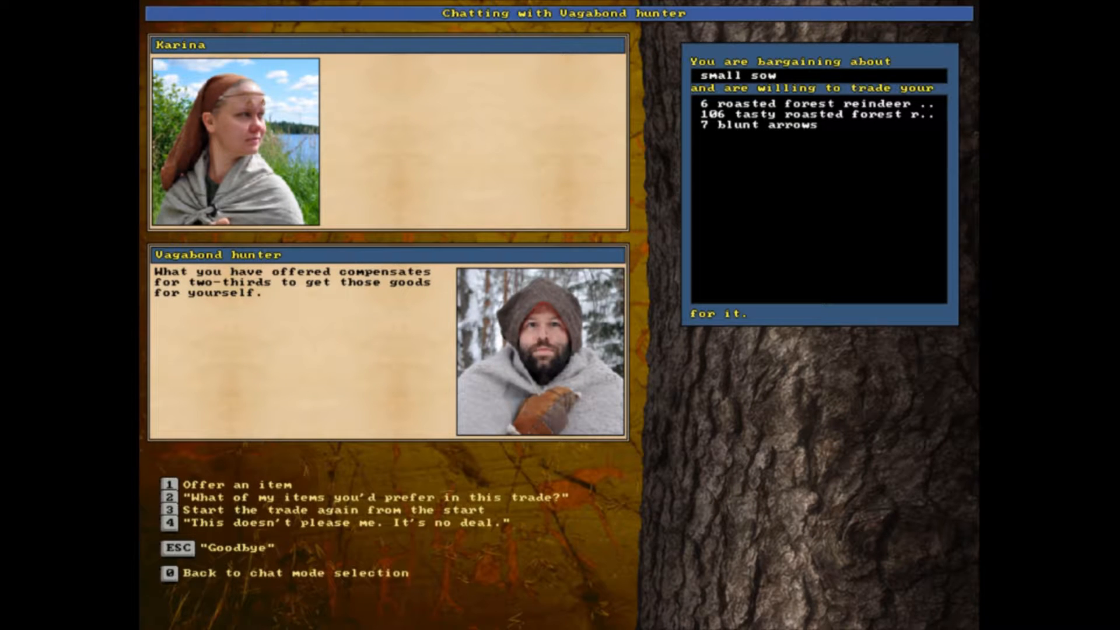
- Add smoked trout and dried pike-perches to the offer
{"action": "left_click", "coordinate": [170, 483]}
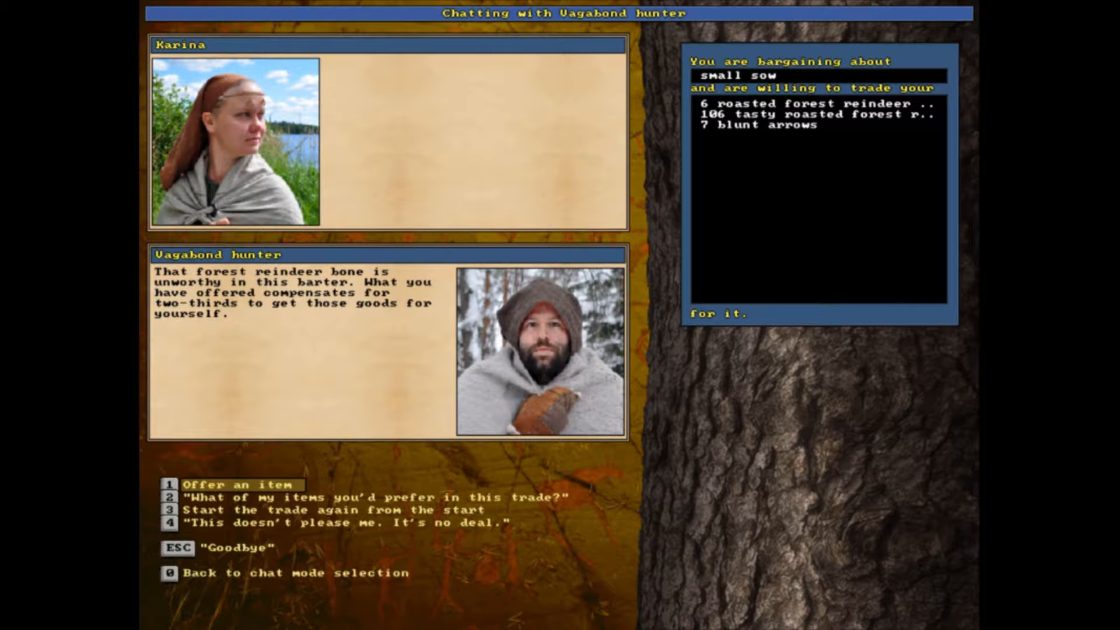
{"action": "left_click", "coordinate": [235, 484]}
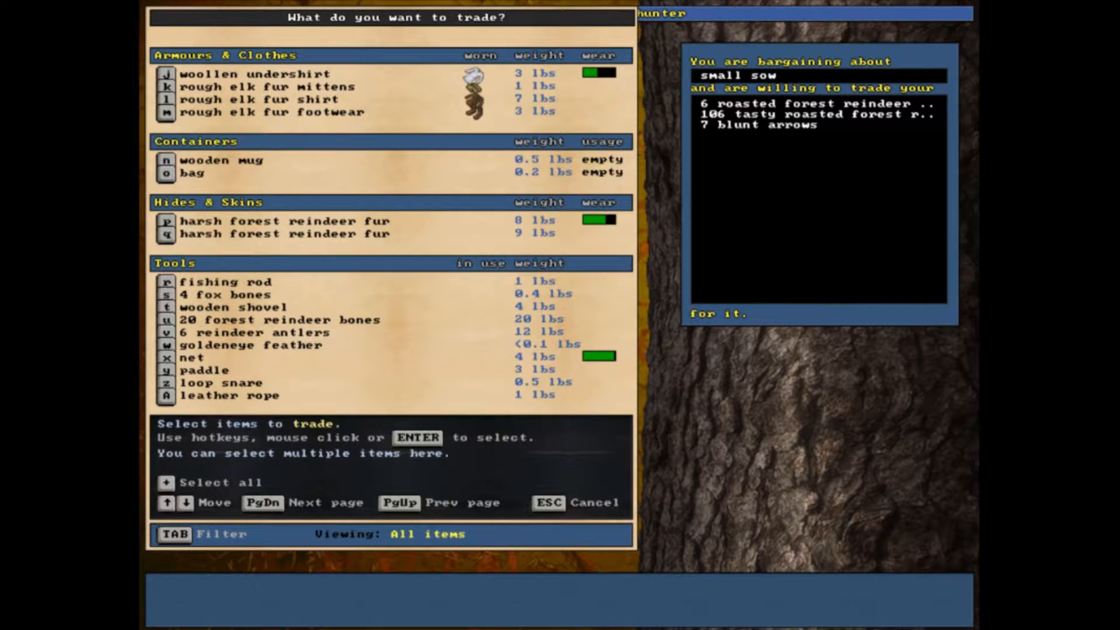
{"action": "left_click", "coordinate": [261, 501]}
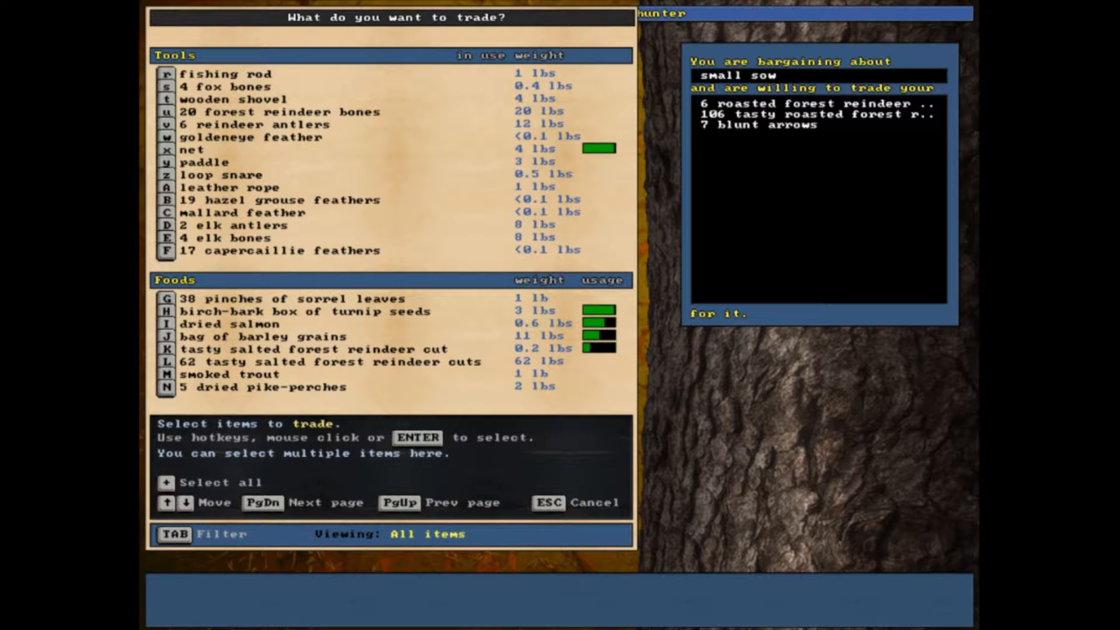
{"action": "left_click", "coordinate": [228, 324]}
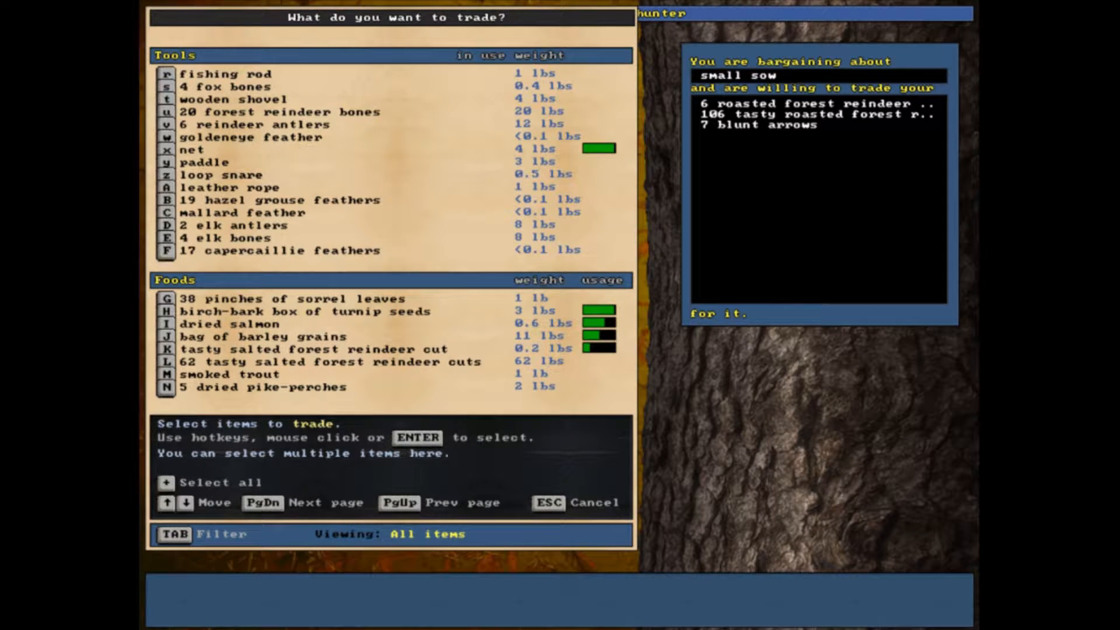
{"action": "left_click", "coordinate": [238, 374]}
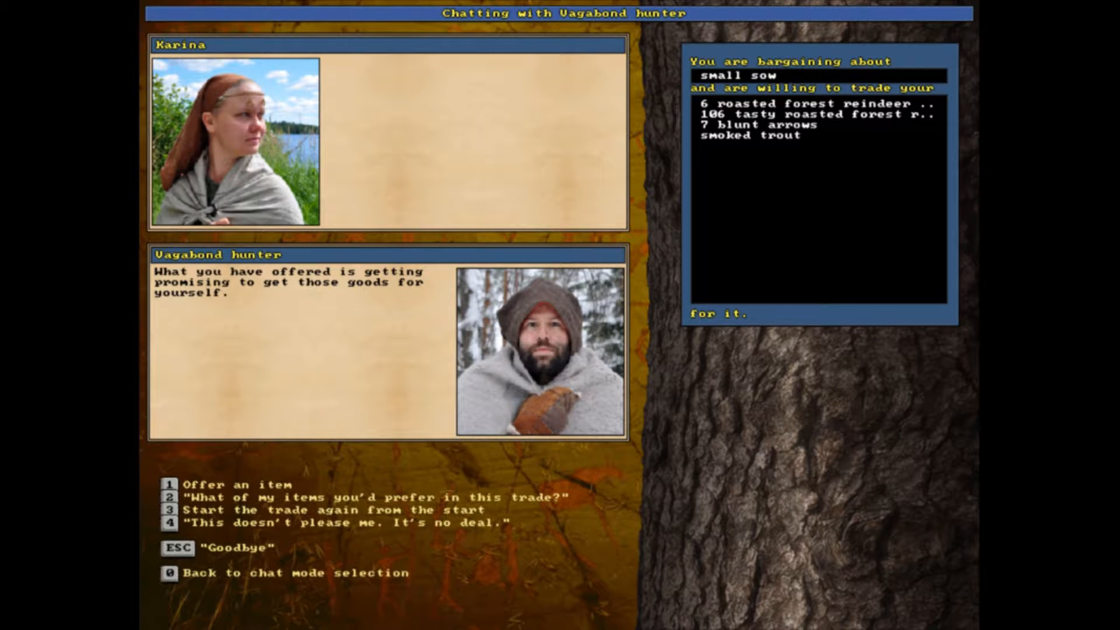
{"action": "left_click", "coordinate": [198, 483]}
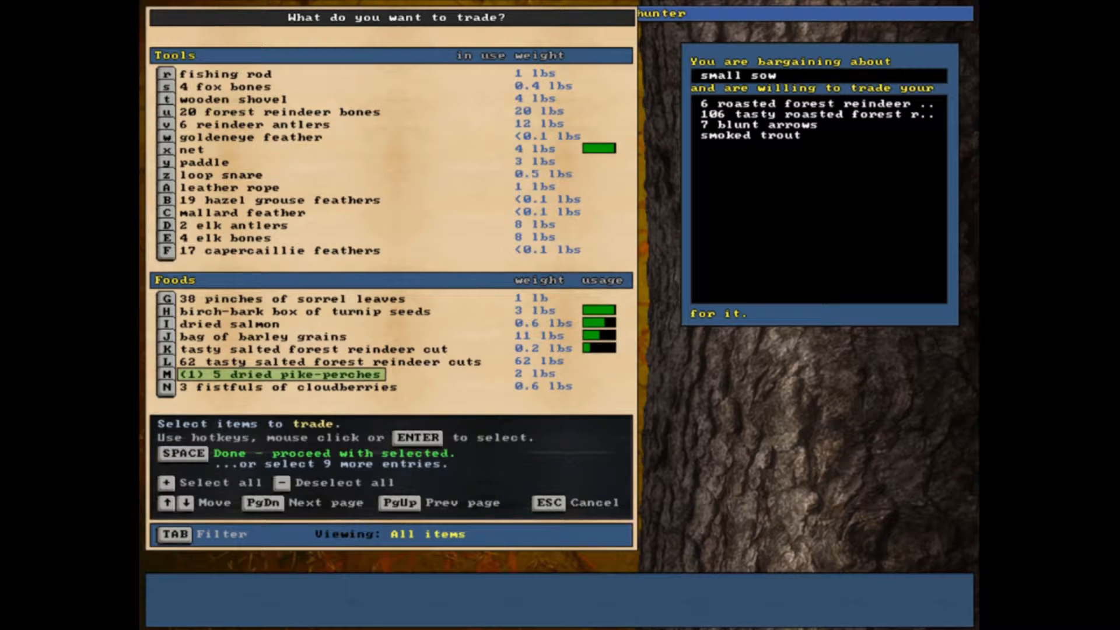
{"action": "left_click", "coordinate": [273, 374]}
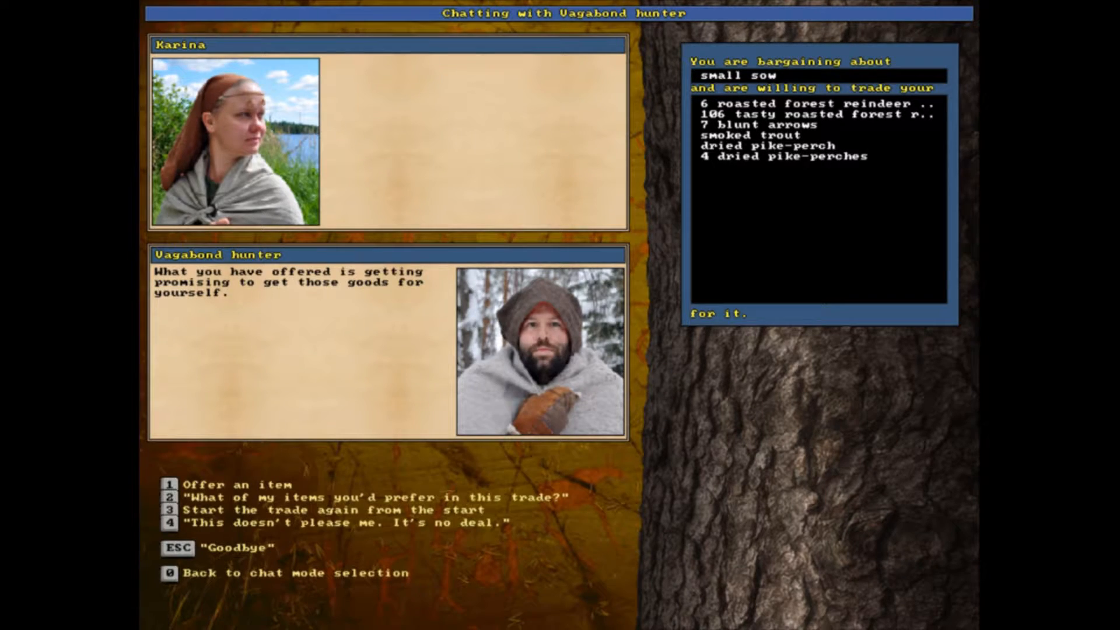
- Reject the deal ('This doesn't please me') and end the conversation with the hunter
{"action": "left_click", "coordinate": [172, 483]}
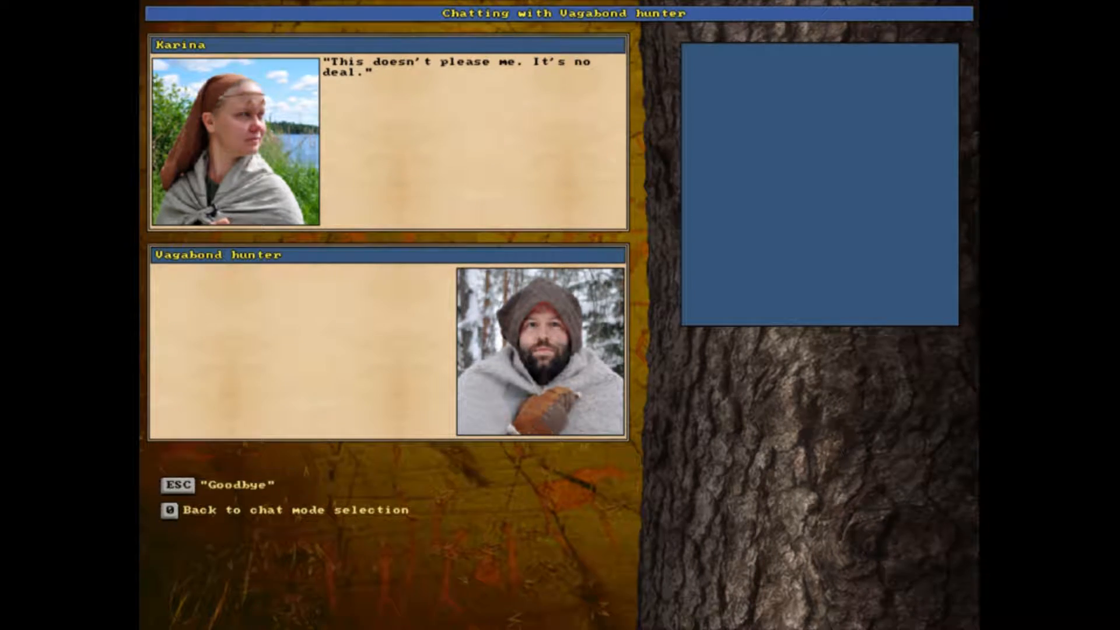
{"action": "key", "text": "Escape"}
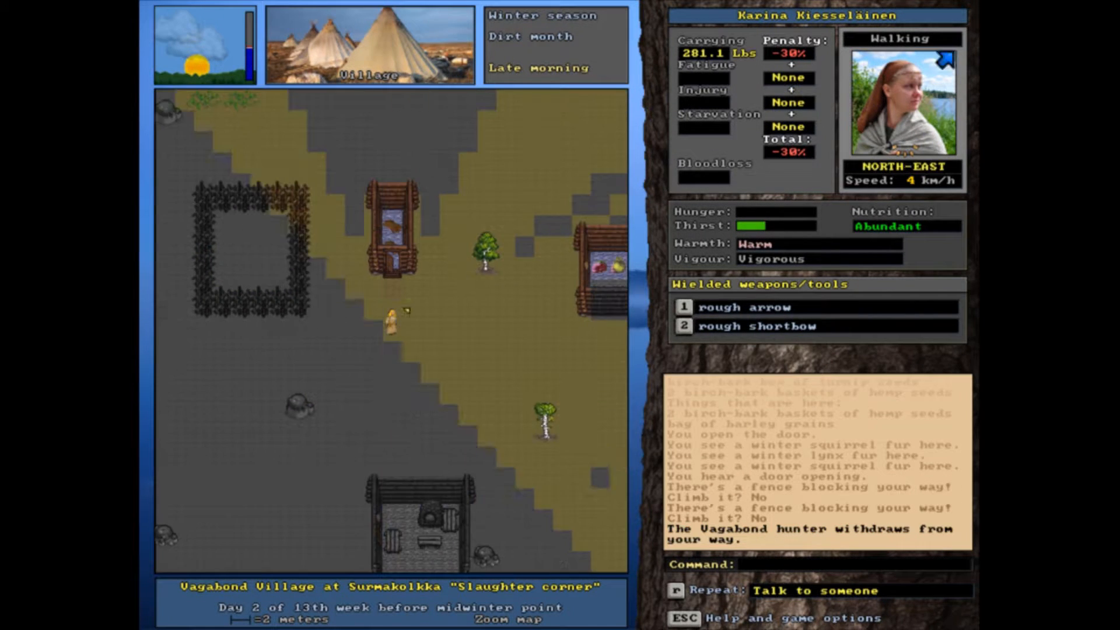
- Zoom out to the world map and travel home to the Ukonkallio settlement
{"action": "key", "text": "Right"}
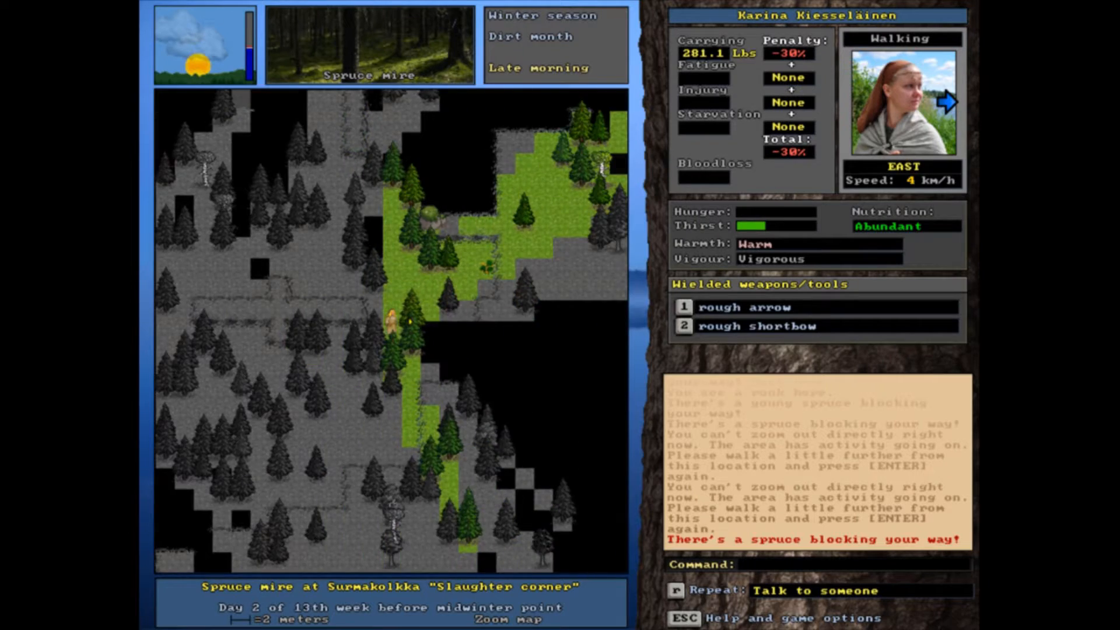
{"action": "key", "text": "enter"}
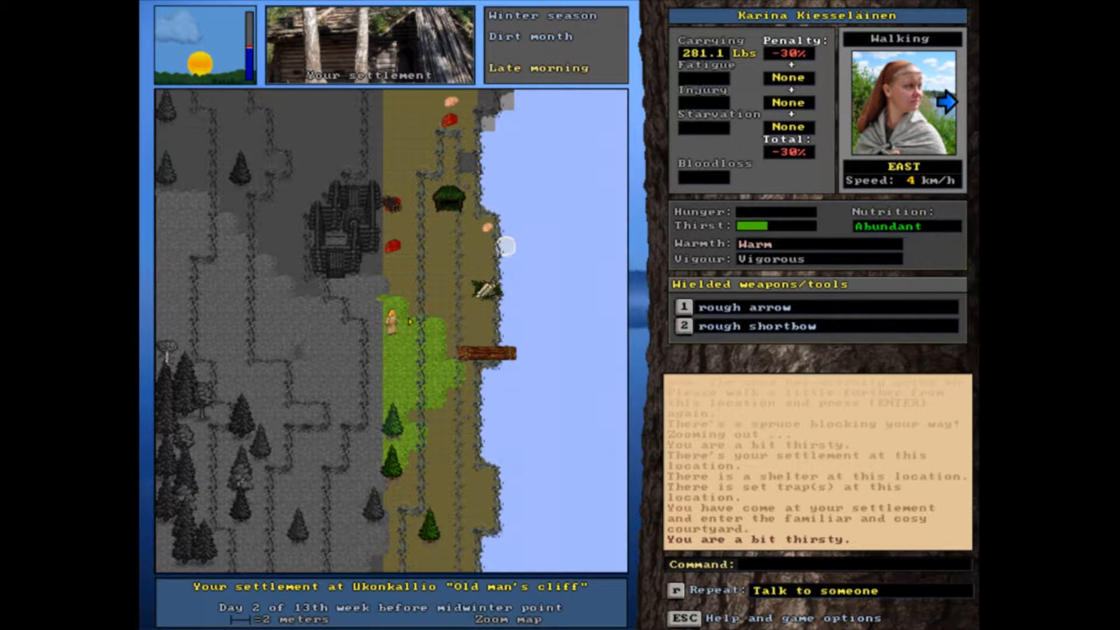
- Bring up the quest journal listing Heather Flowers and Adventurer's Spear
{"action": "key", "text": "l"}
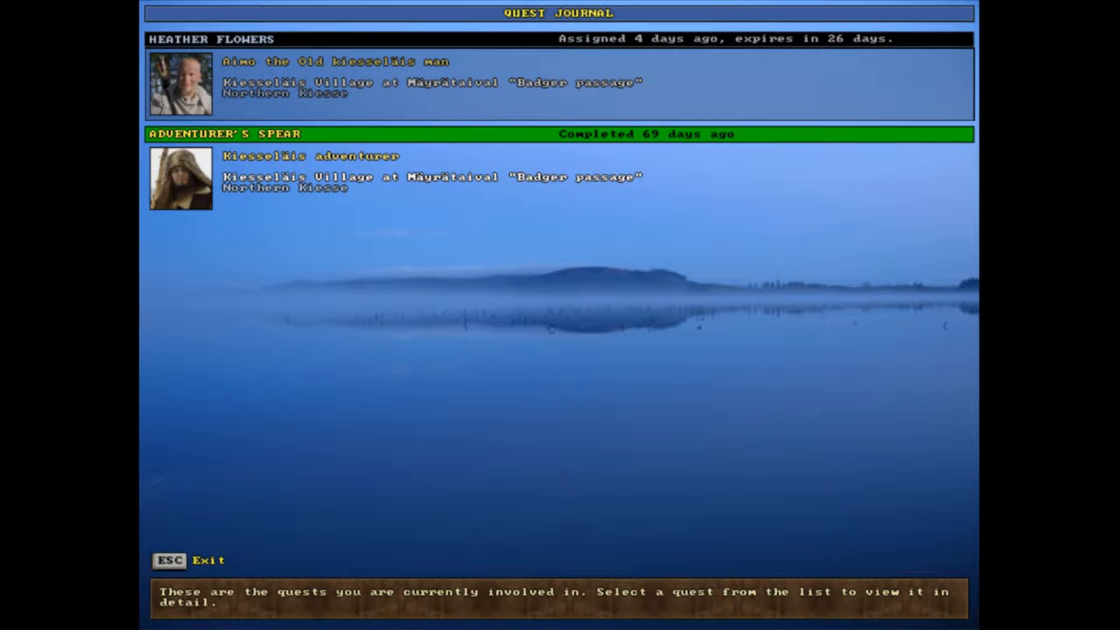
- Read the Heather Flowers quest details (40 pinches wanted), then bring up the known spells list
{"action": "left_click", "coordinate": [286, 84]}
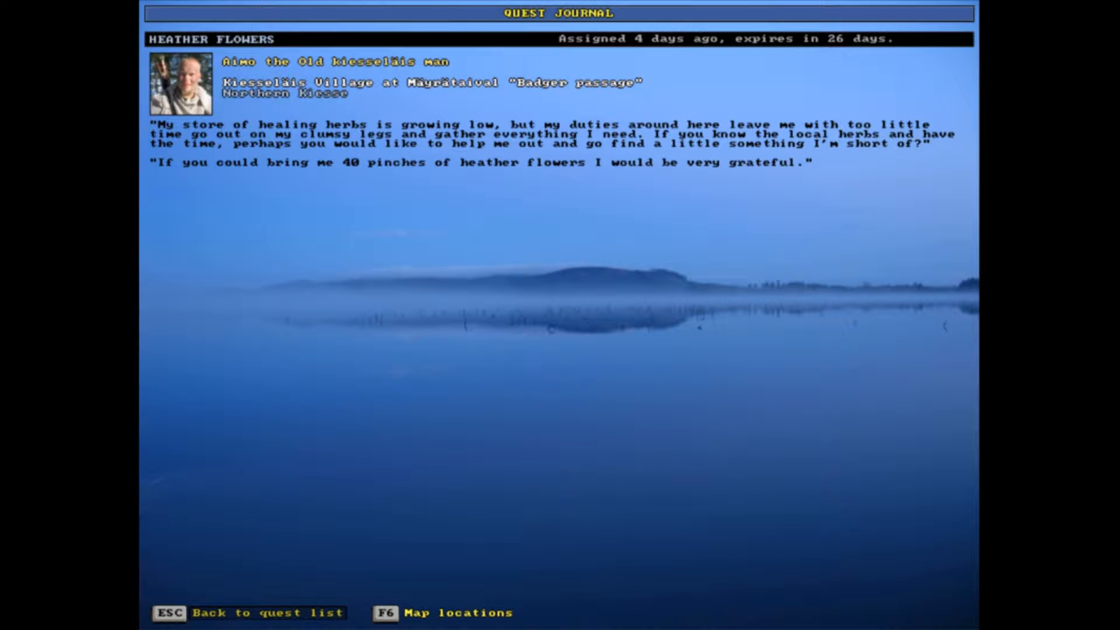
{"action": "key", "text": "Escape"}
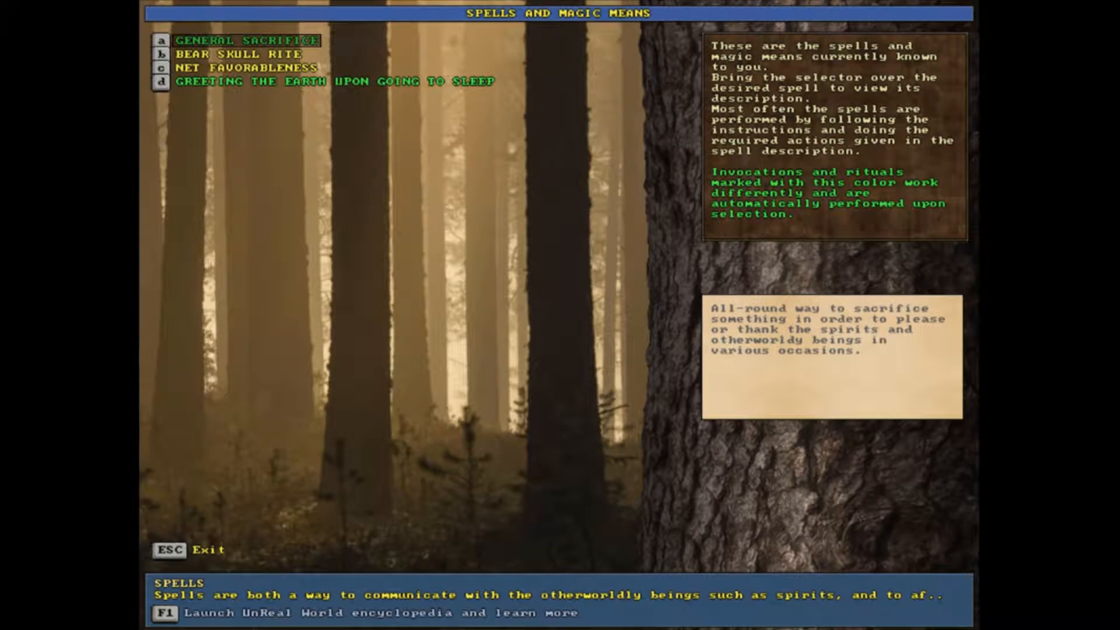
- Close the spells list and return to the Spruce mire map near Ukonkallio
{"action": "left_click", "coordinate": [243, 41]}
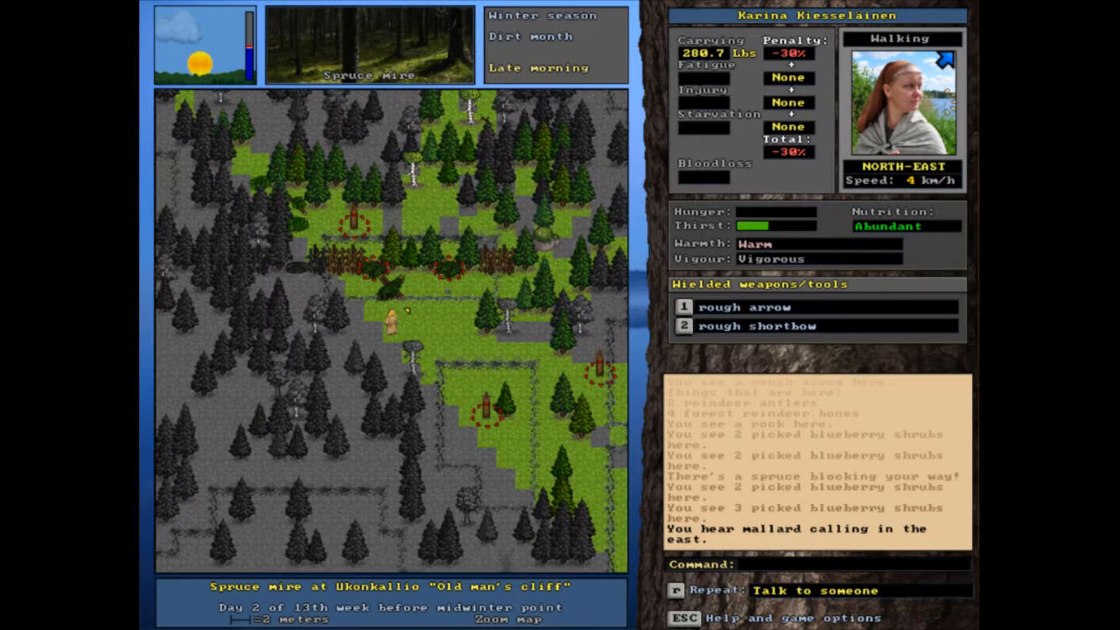
- Bring up the drop-items list of Karina's carried goods
{"action": "key", "text": "d"}
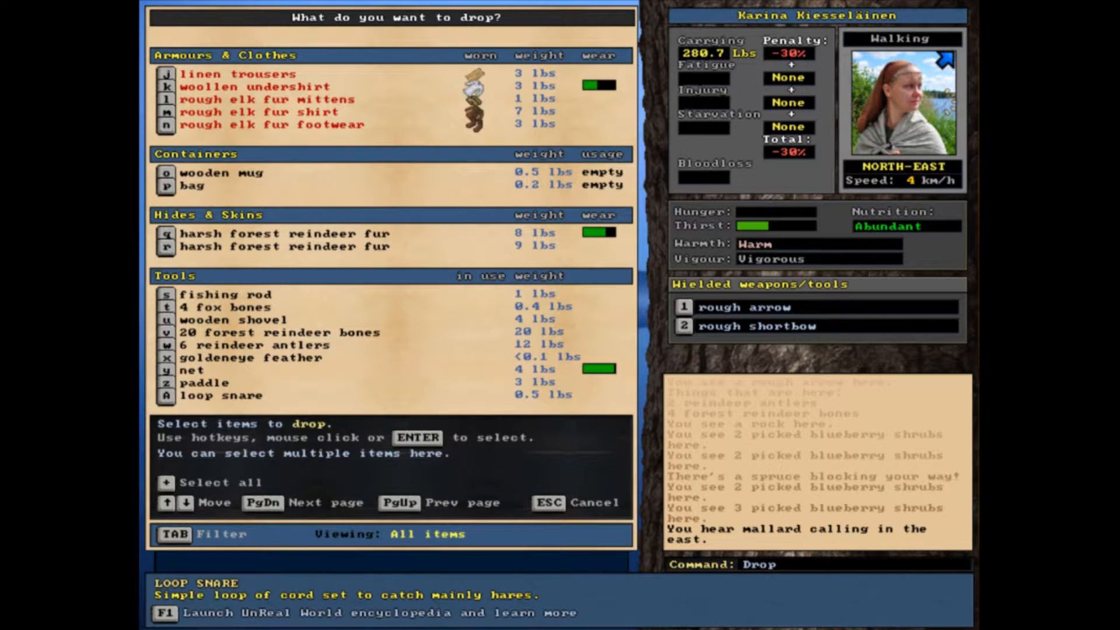
- Mark 20 reindeer bones, 6 reindeer antlers, 2 elk antlers and 4 elk bones for dropping
{"action": "left_click", "coordinate": [278, 332]}
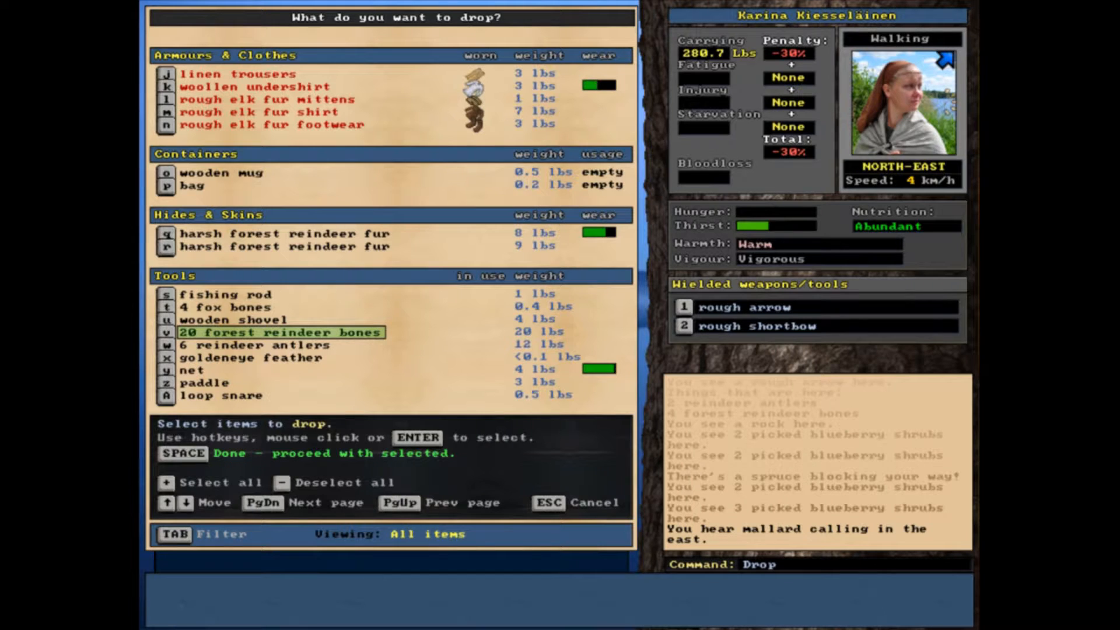
{"action": "left_click", "coordinate": [259, 344]}
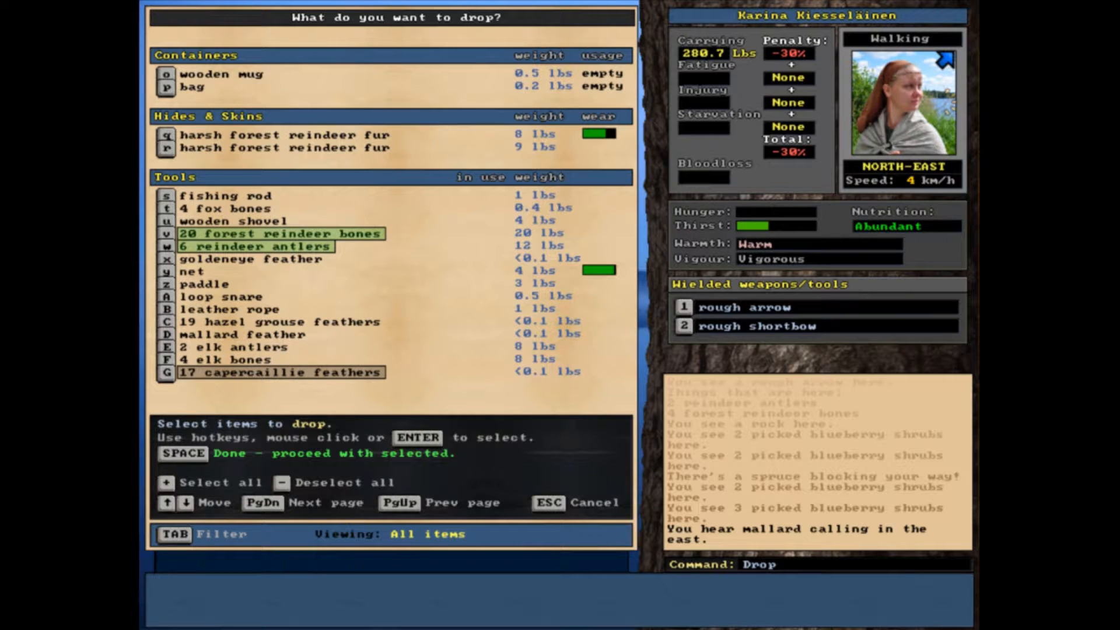
{"action": "left_click", "coordinate": [235, 347]}
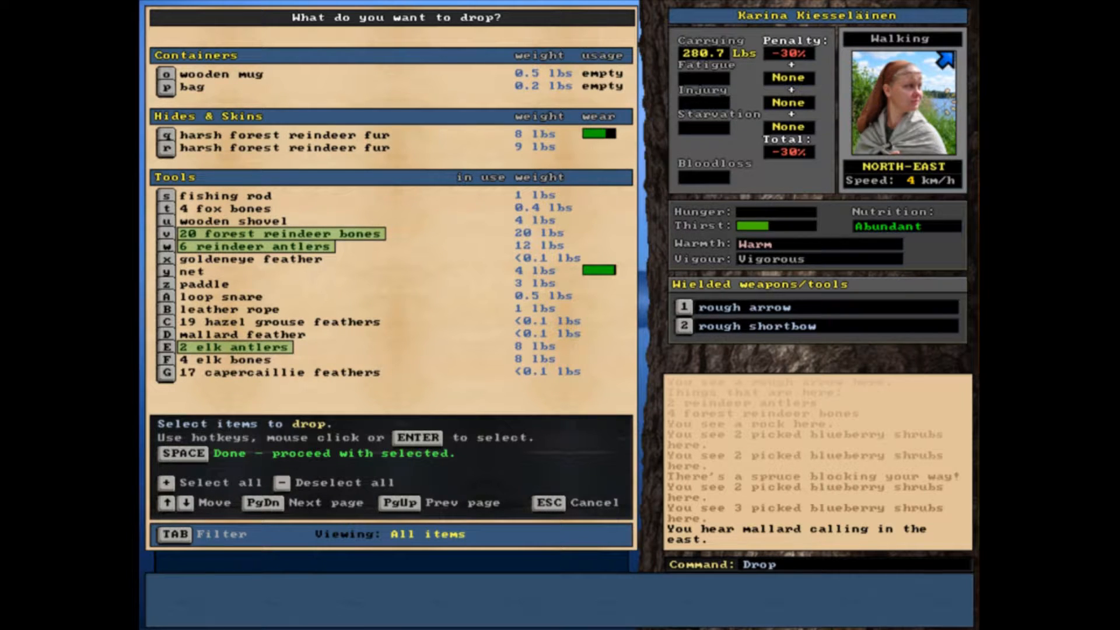
{"action": "left_click", "coordinate": [226, 359]}
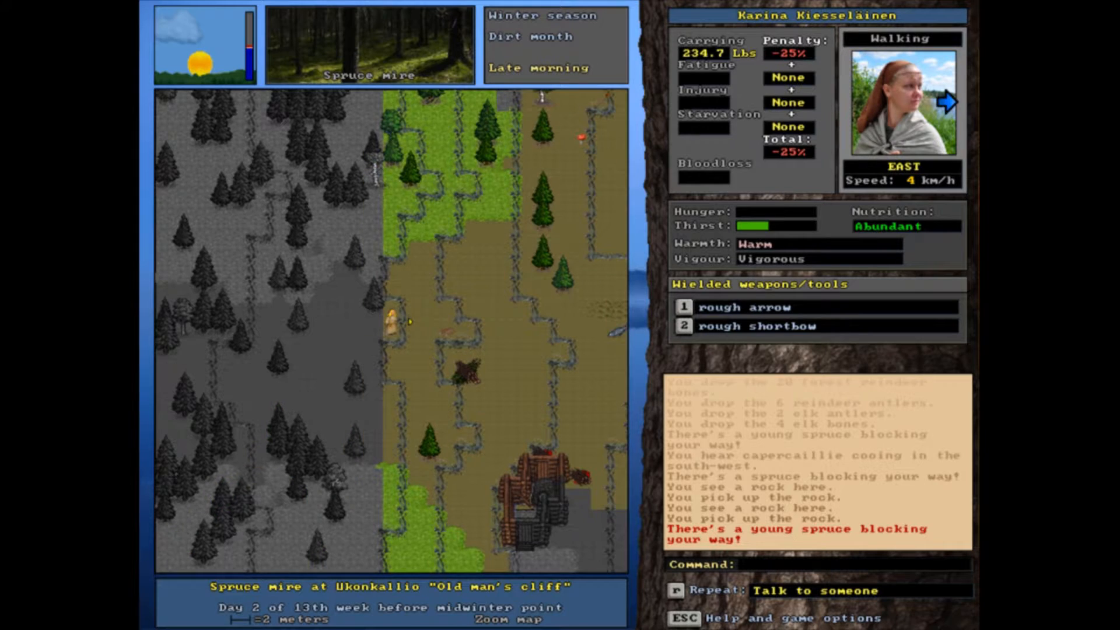
- Walk the lakeshore picking up a rock and feathers, declining to step onto the ice, then check inventory
{"action": "key", "text": "up"}
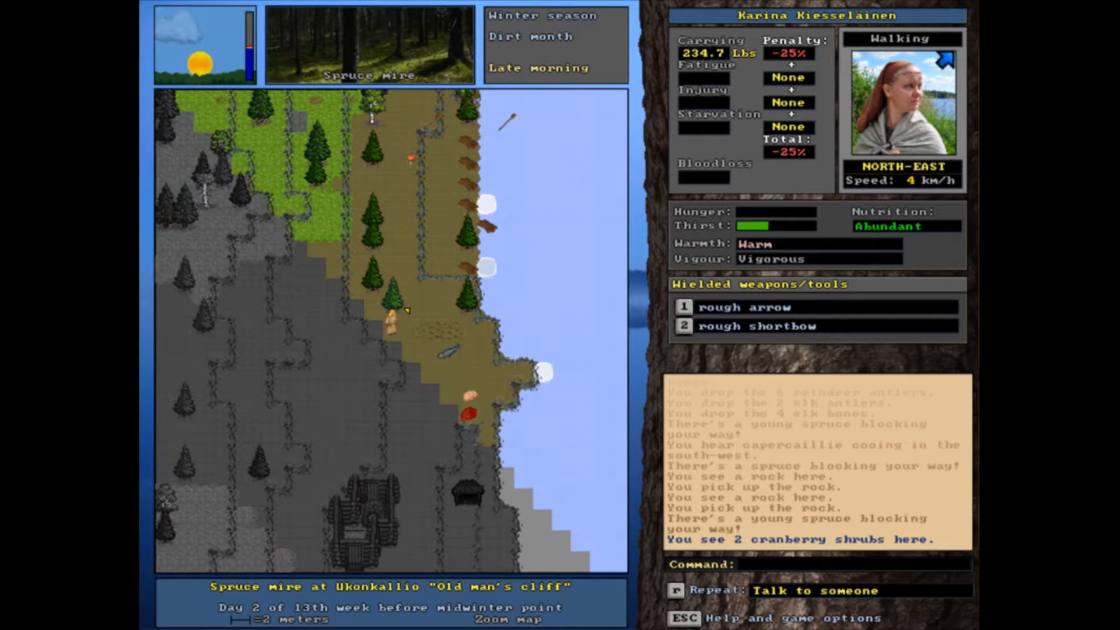
{"action": "key", "text": "up"}
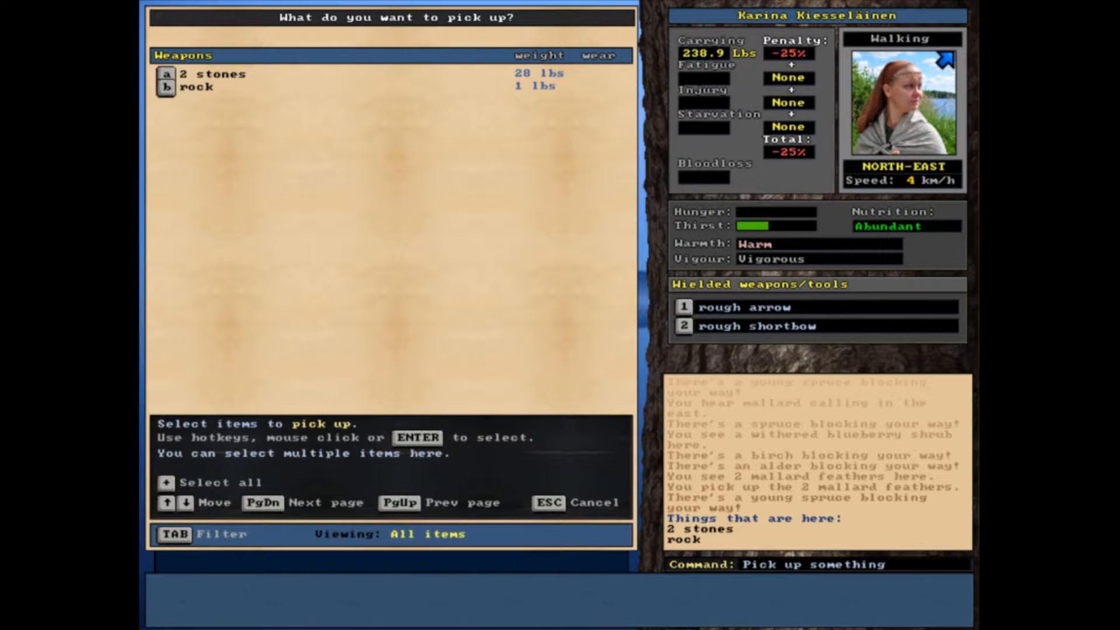
{"action": "left_click", "coordinate": [196, 88]}
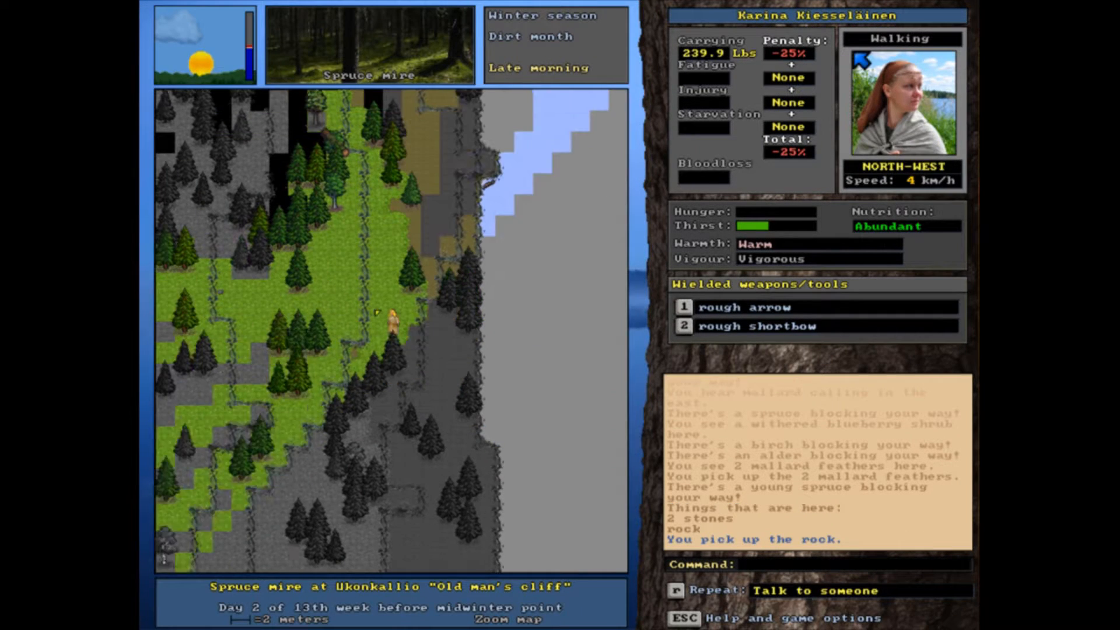
{"action": "key", "text": "up"}
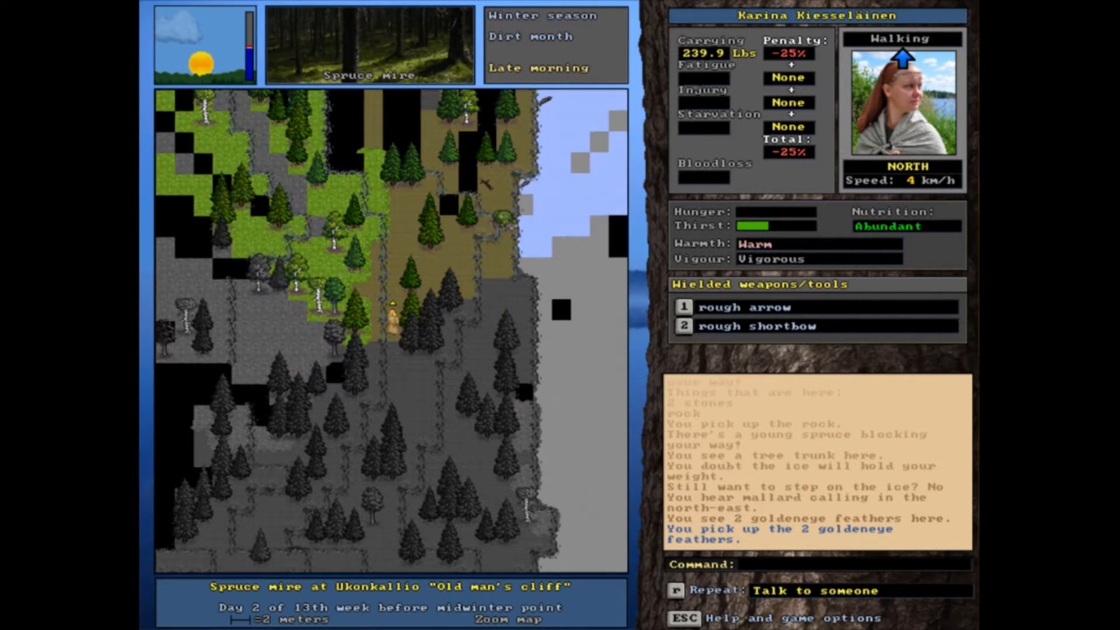
{"action": "key", "text": "up"}
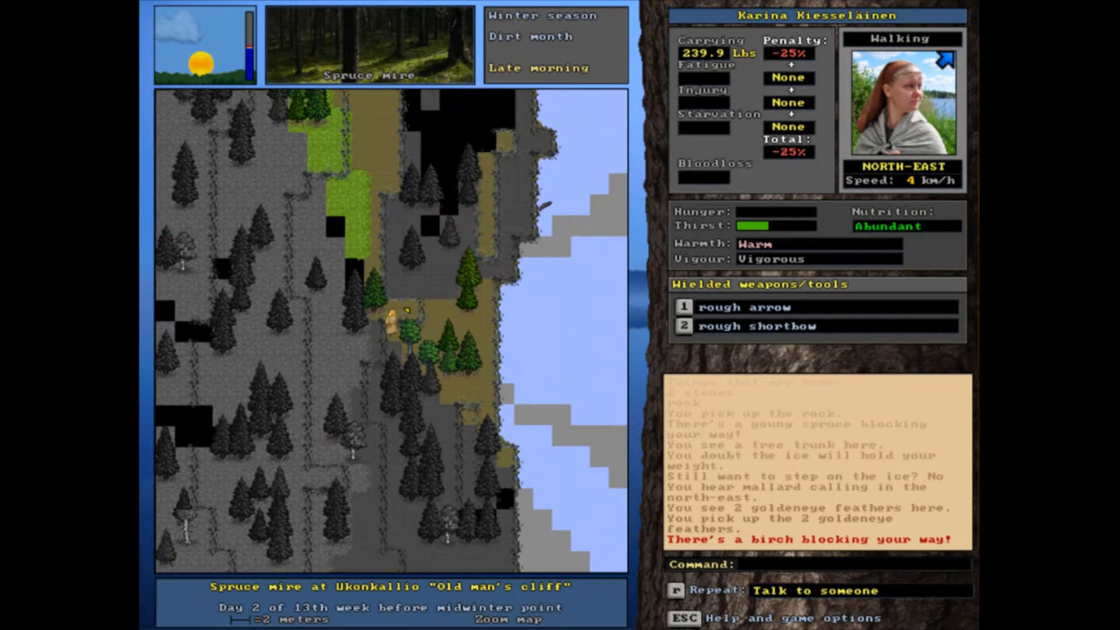
{"action": "key", "text": "right"}
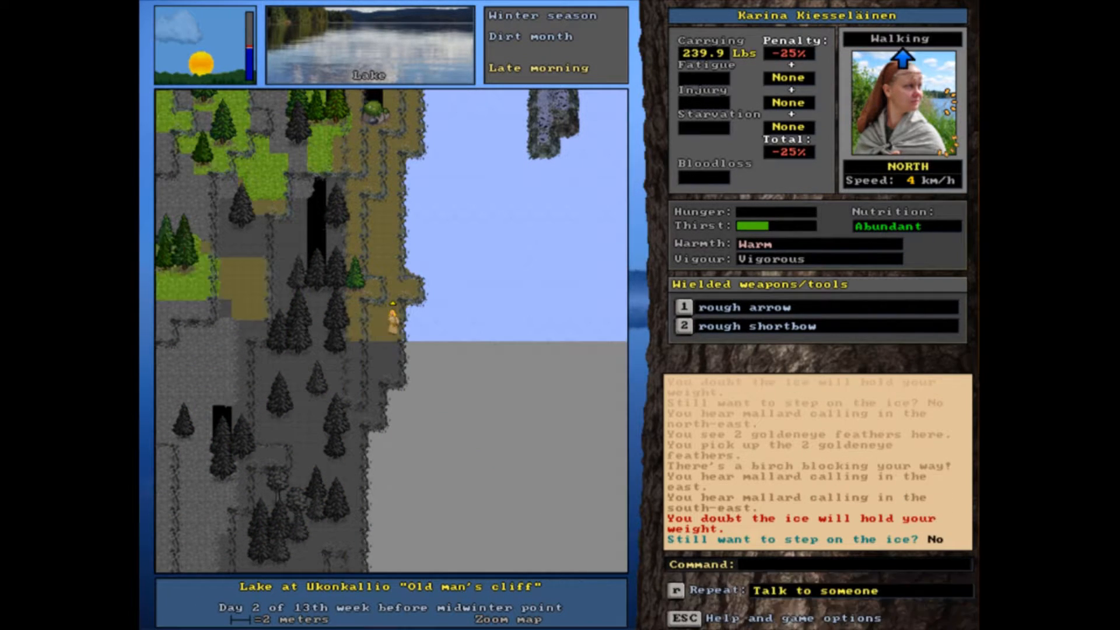
{"action": "key", "text": "up"}
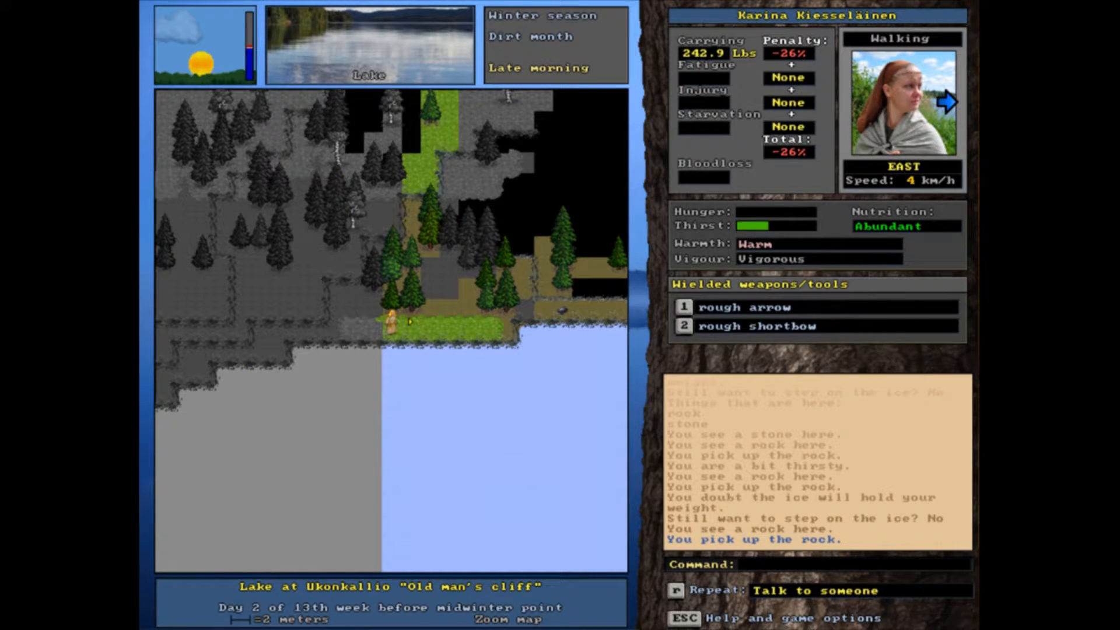
{"action": "key", "text": "i"}
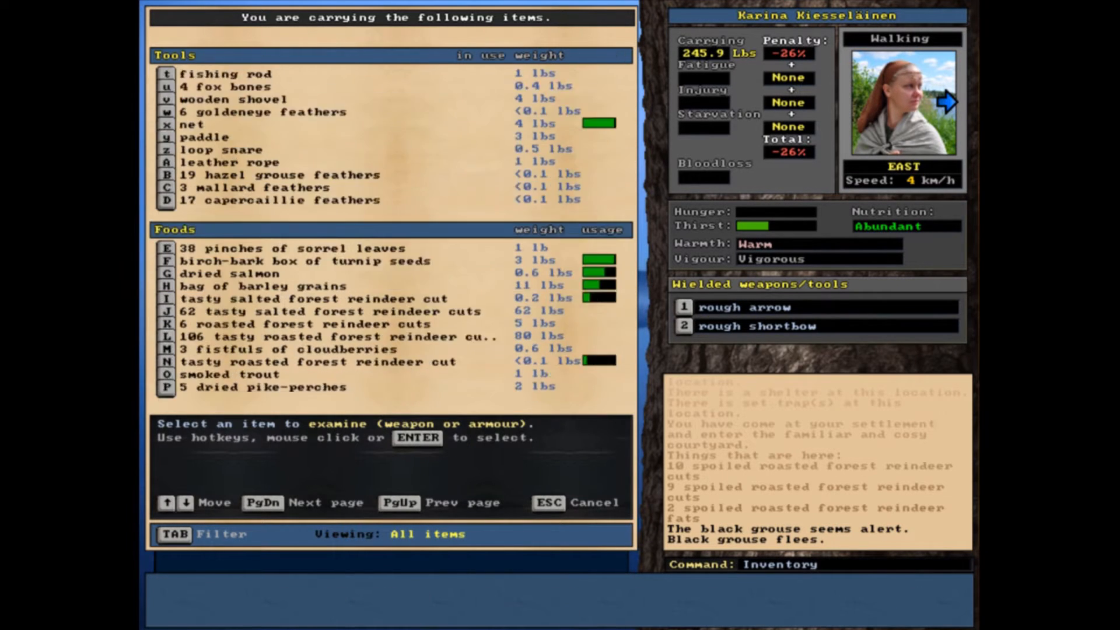
- Close the carried-items list before shooting at the mallard
{"action": "key", "text": "Escape"}
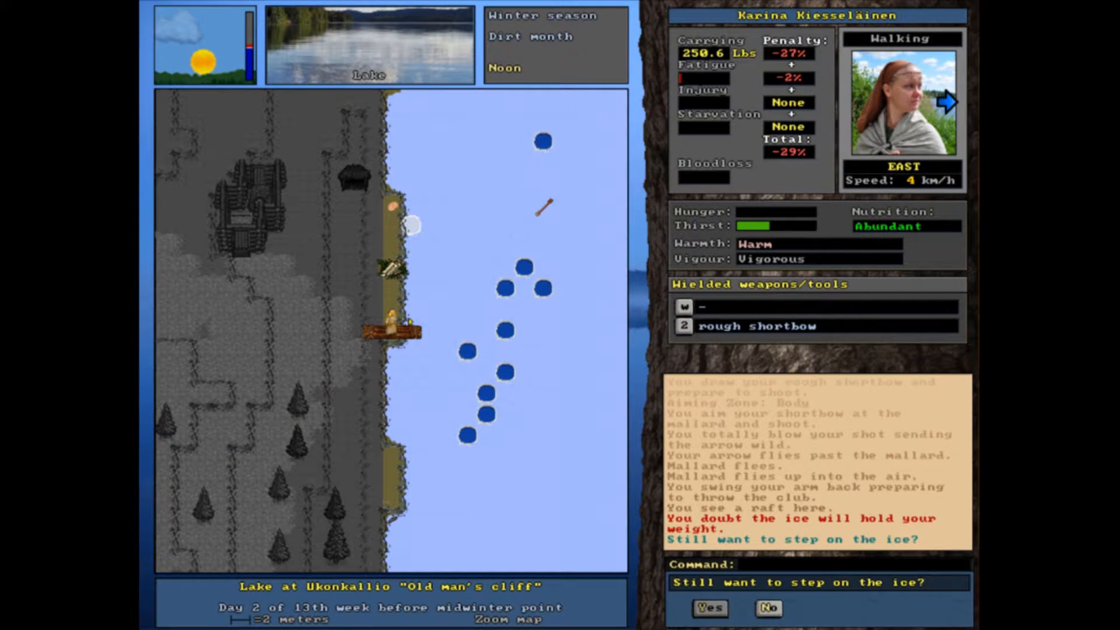
- Decline stepping onto the ice and walk along the shore toward the tanning skin
{"action": "left_click", "coordinate": [768, 608]}
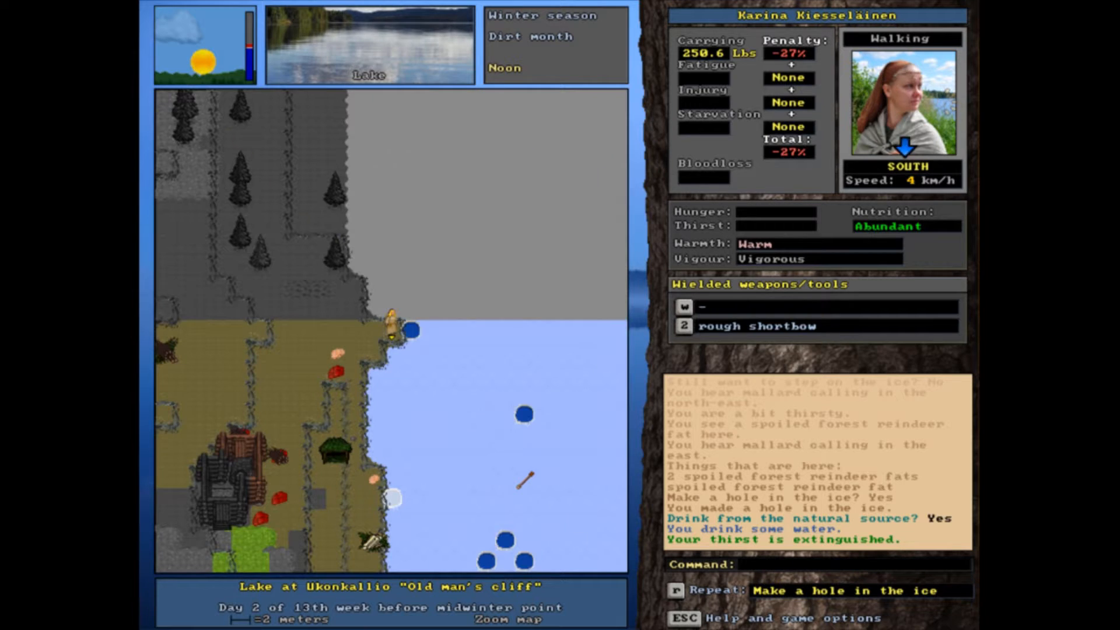
{"action": "key", "text": "up"}
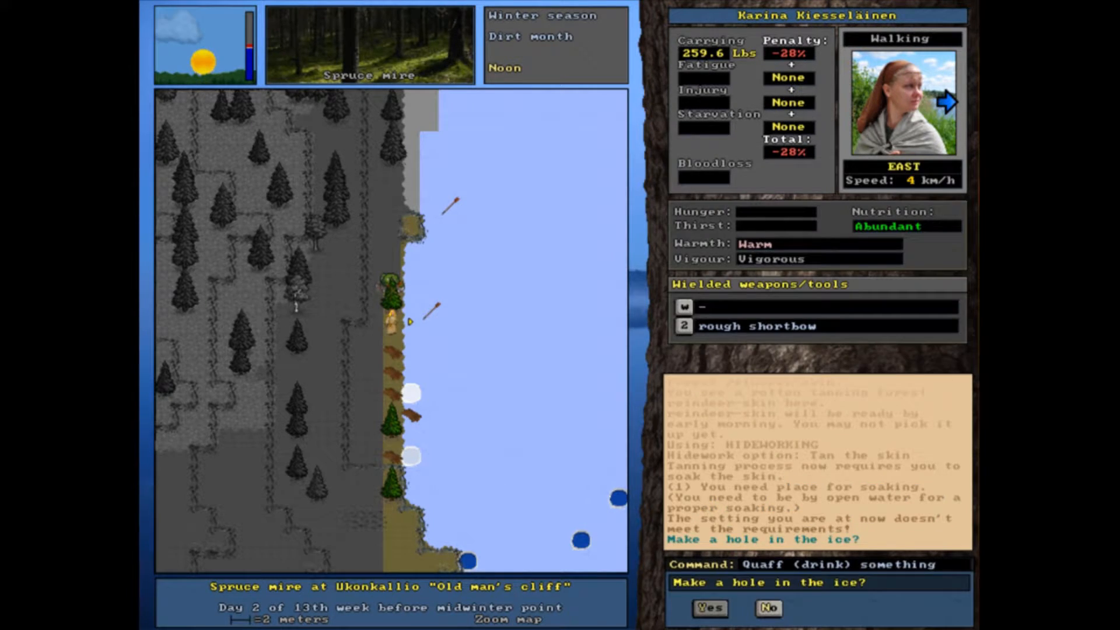
- Agree to make a hole in the ice for soaking the reindeer skin
{"action": "left_click", "coordinate": [708, 608]}
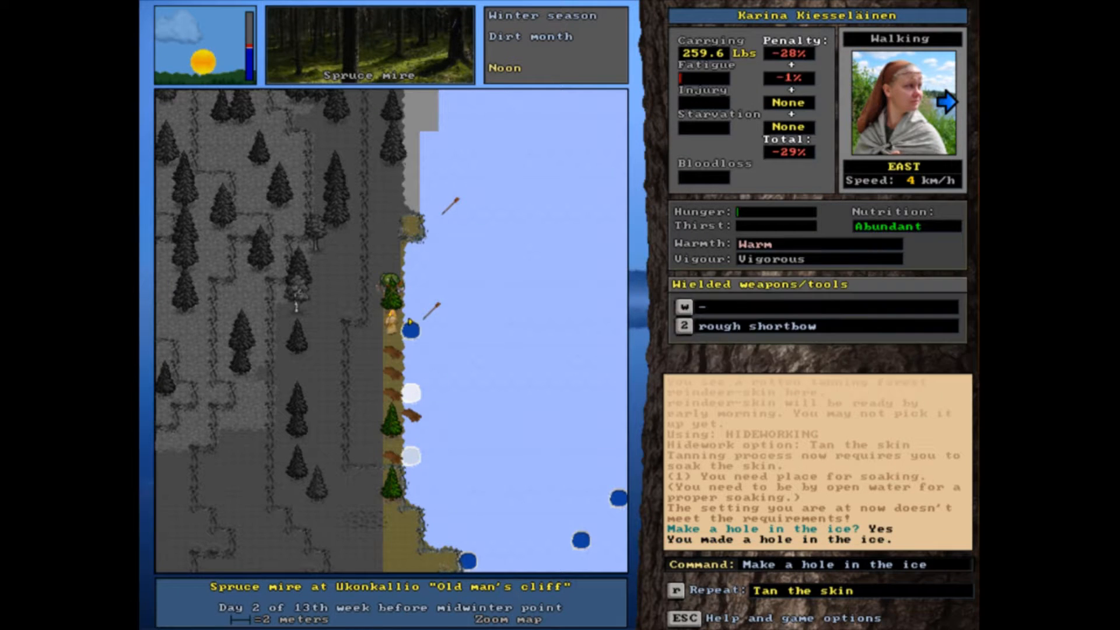
{"action": "key", "text": "h"}
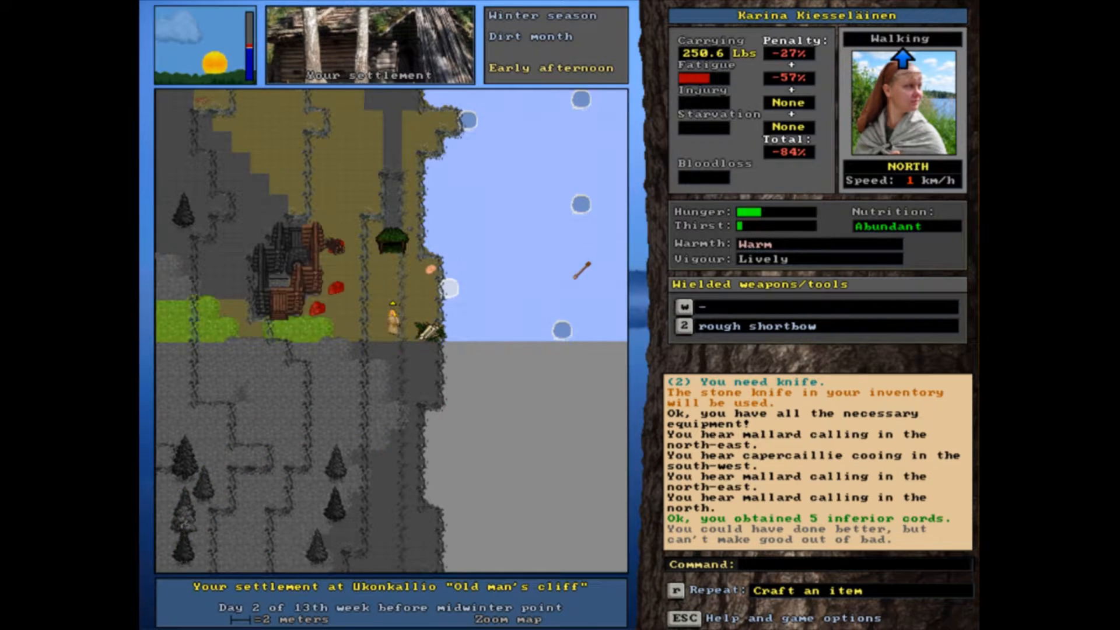
- Complete the cord crafting task, obtaining 5 inferior cords
{"action": "key", "text": "Right"}
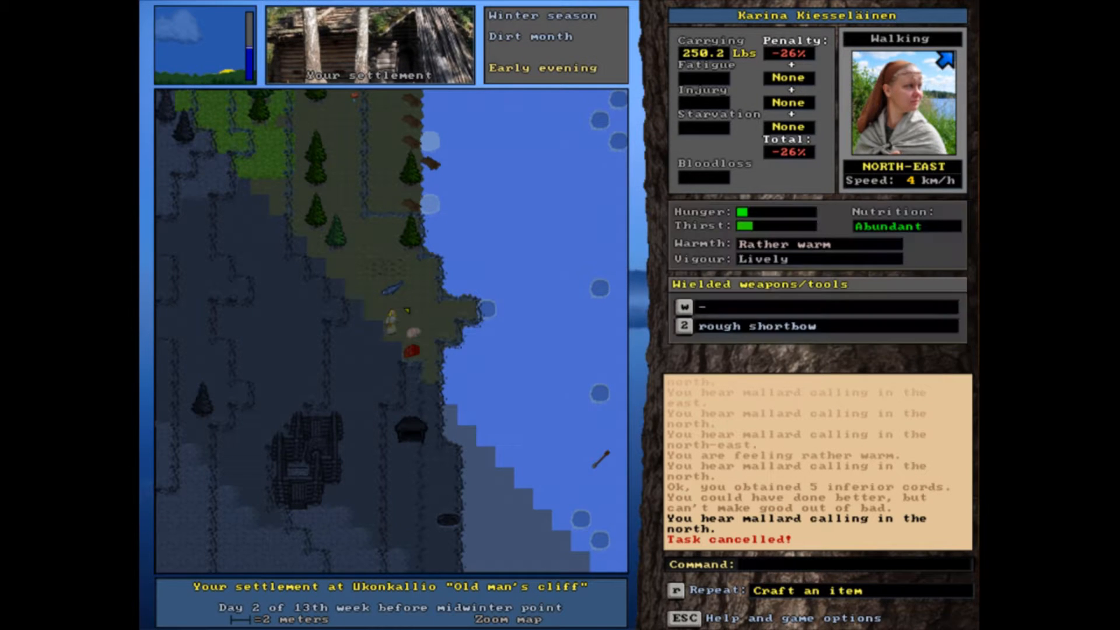
{"action": "left_click", "coordinate": [682, 590]}
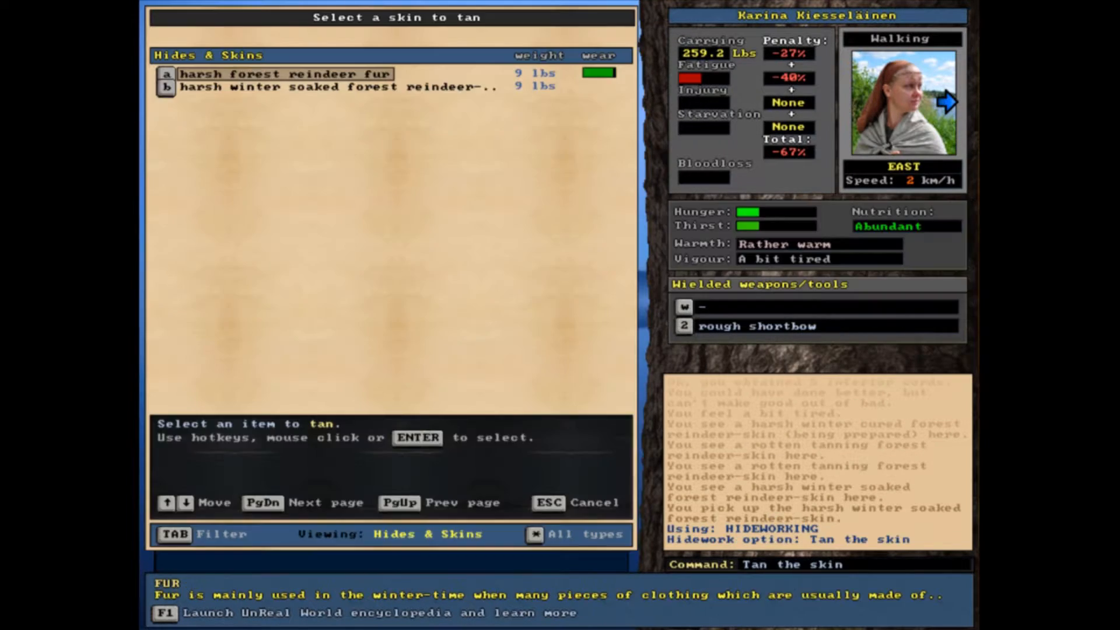
- Select the soaked winter reindeer skin to tan and skip the water container prompt
{"action": "left_click", "coordinate": [285, 72]}
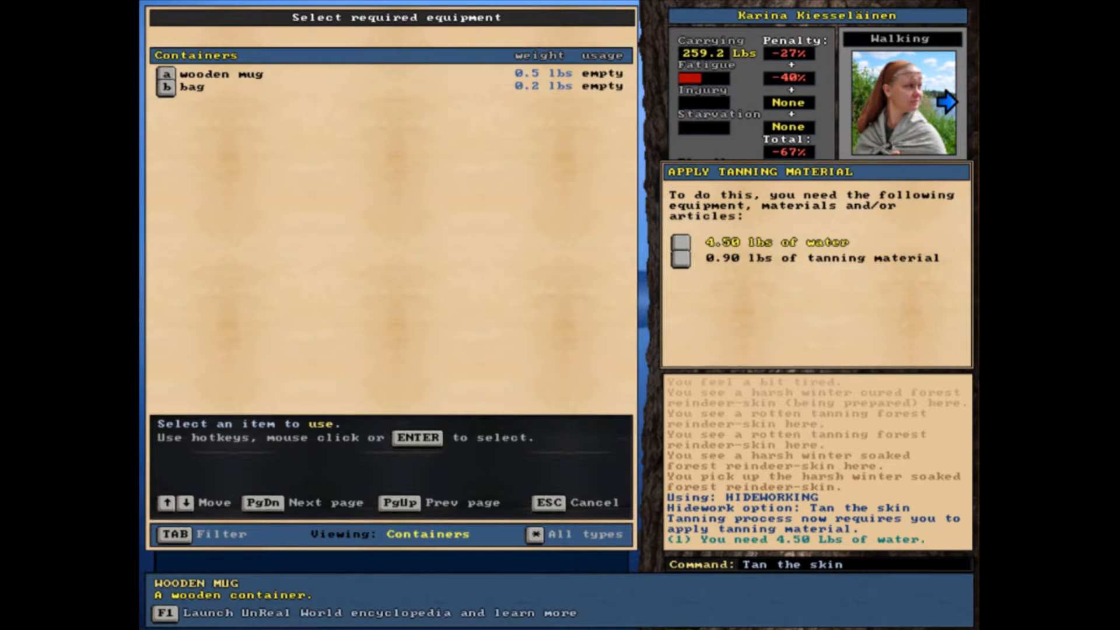
{"action": "key", "text": "Escape"}
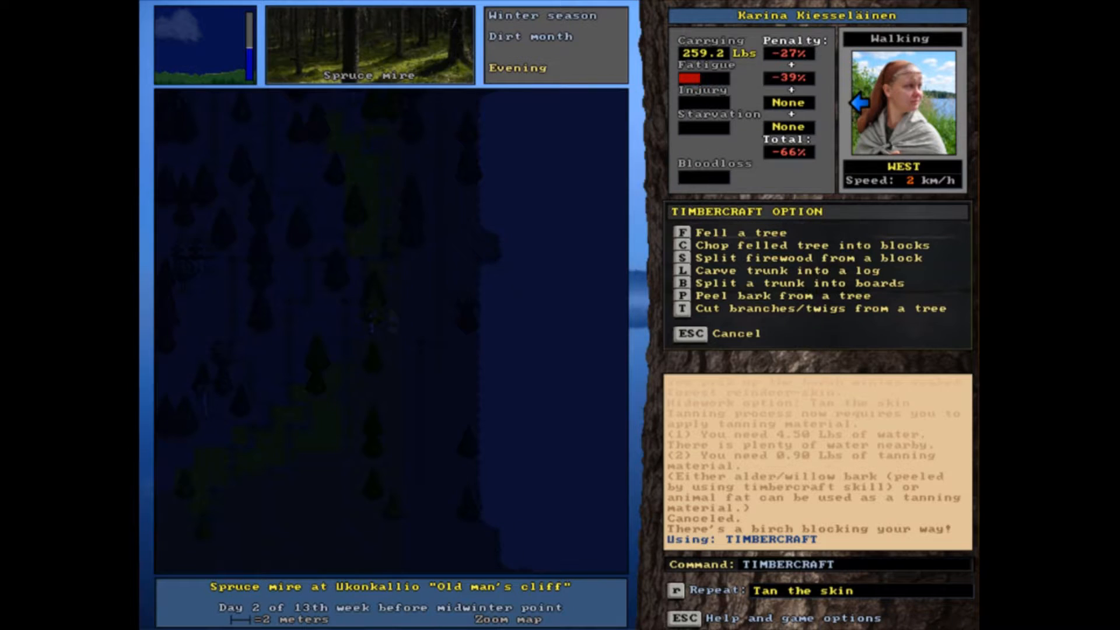
- Peel bark from a tree to use as tanning material for the skin
{"action": "key", "text": "p"}
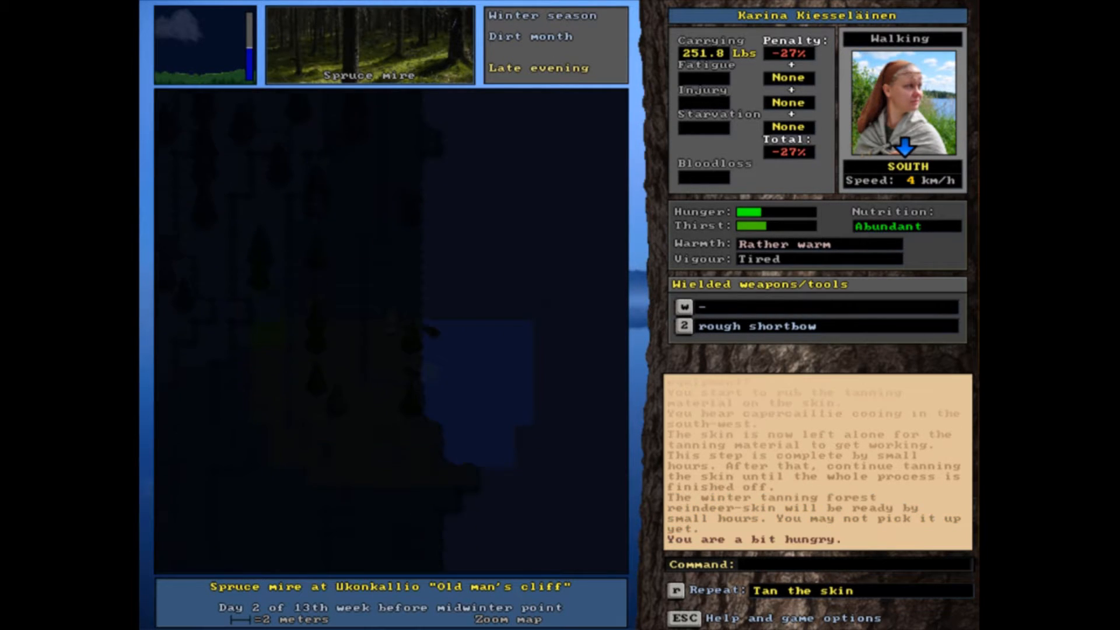
- Step west toward the ice to make a drinking hole after the night passes
{"action": "key", "text": "Left"}
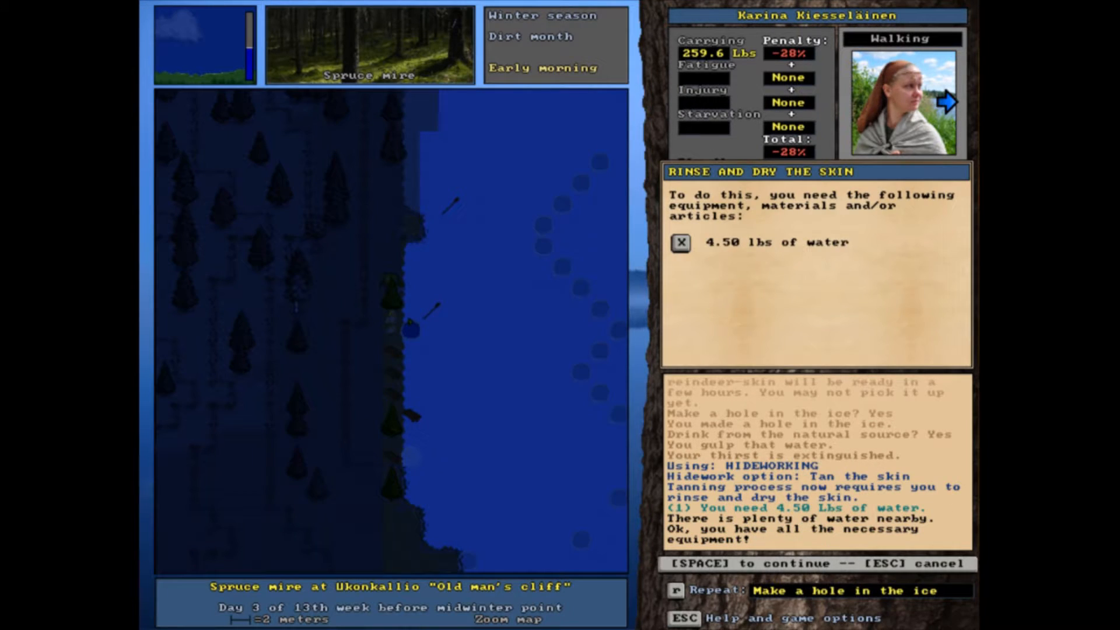
- Continue rinsing and drying the skin, then walk south into the settlement
{"action": "key", "text": "space"}
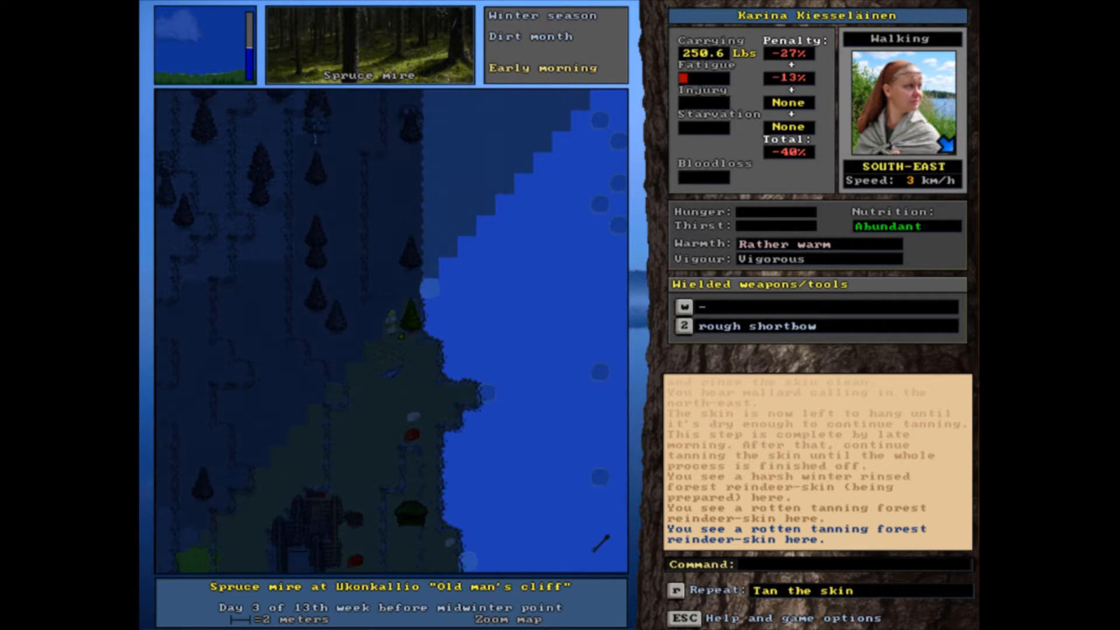
{"action": "key", "text": "Down"}
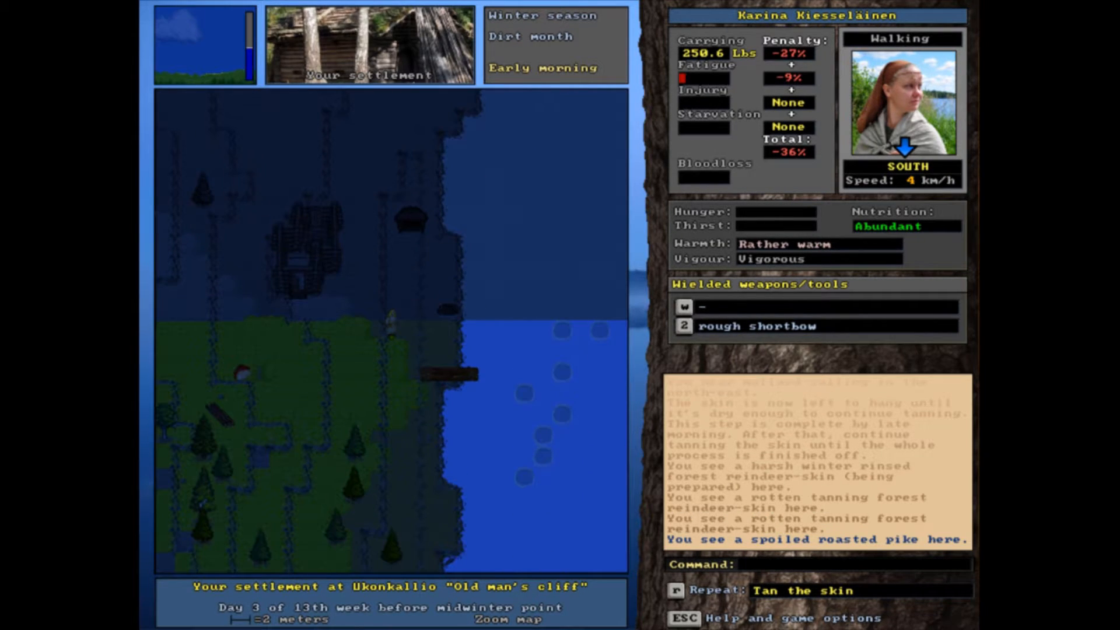
- Review the carried items list, then choose Weapons from the Make menu
{"action": "key", "text": "i"}
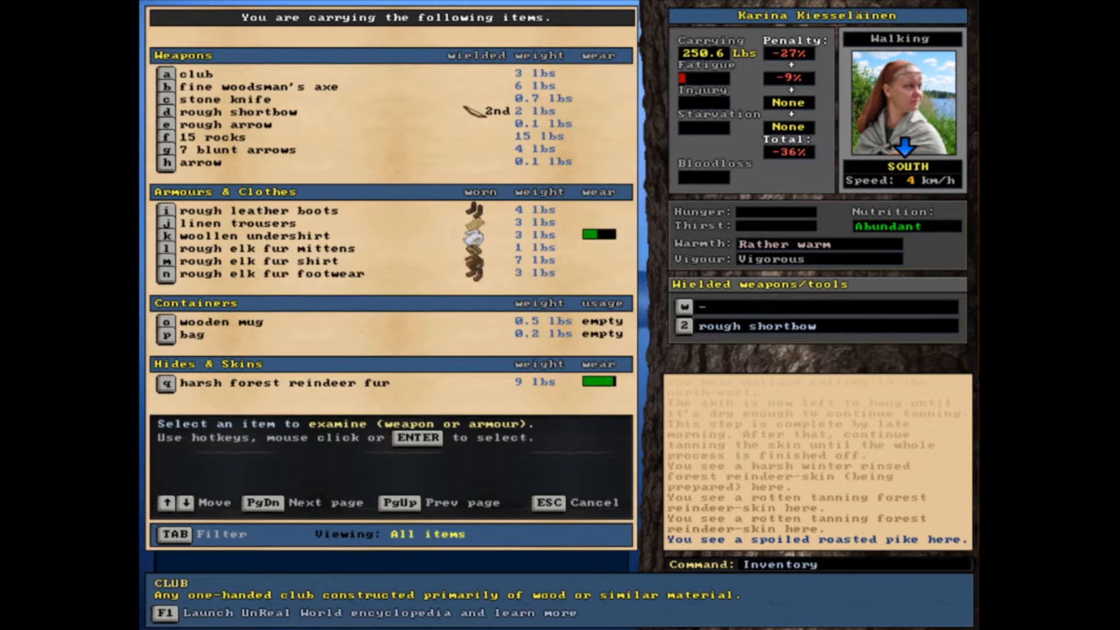
{"action": "left_click", "coordinate": [203, 162]}
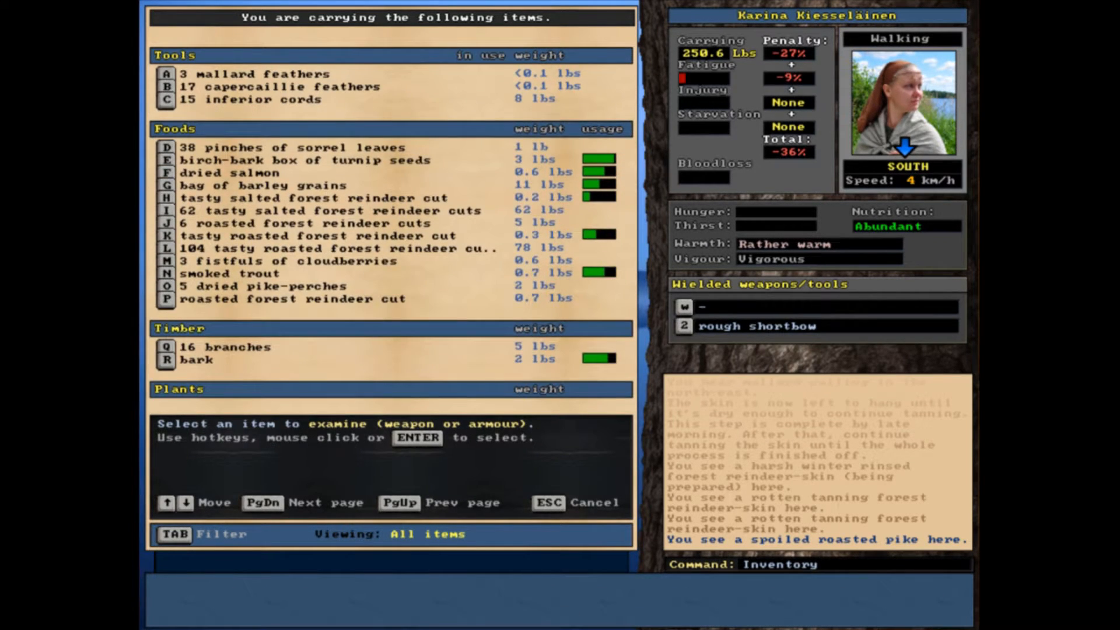
{"action": "key", "text": "Escape"}
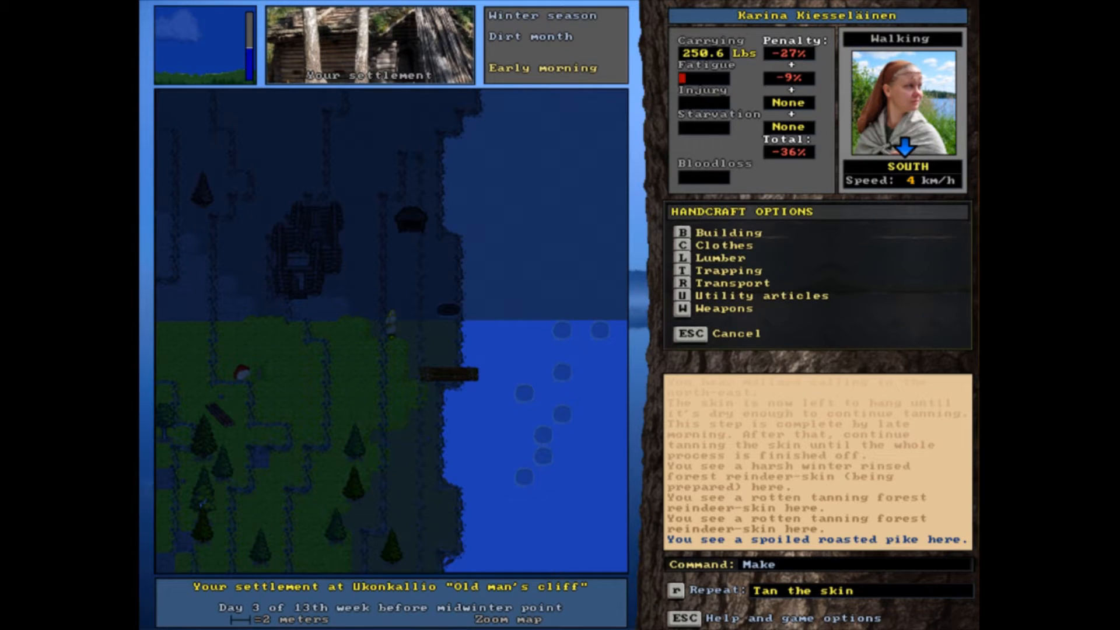
{"action": "left_click", "coordinate": [723, 308]}
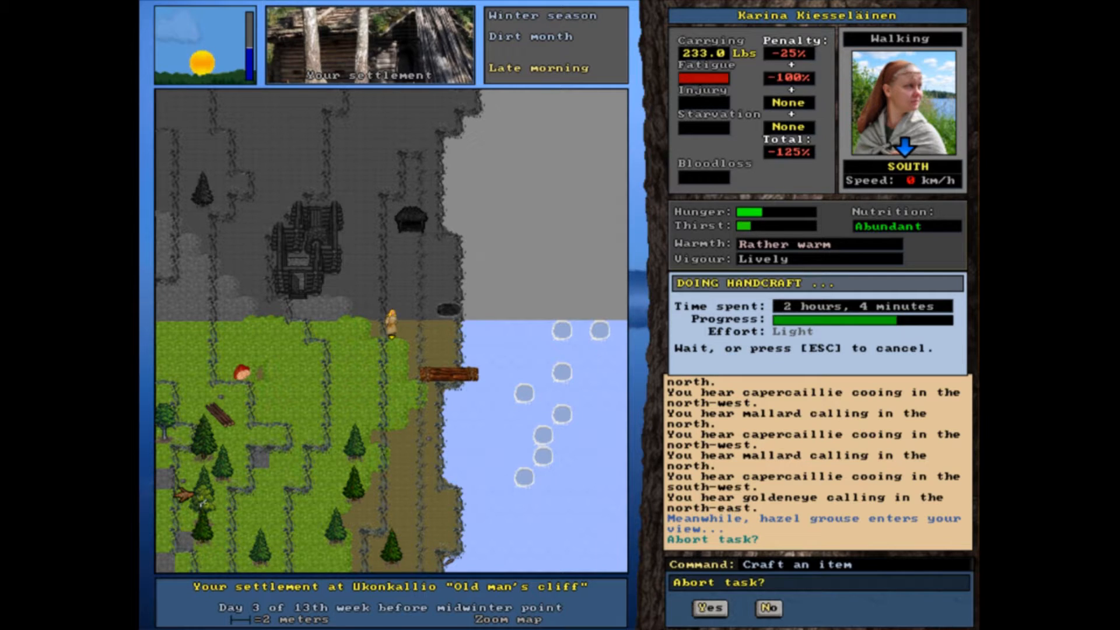
- Refuse to abort the arrow crafting when the hazel grouse appears
{"action": "left_click", "coordinate": [767, 607]}
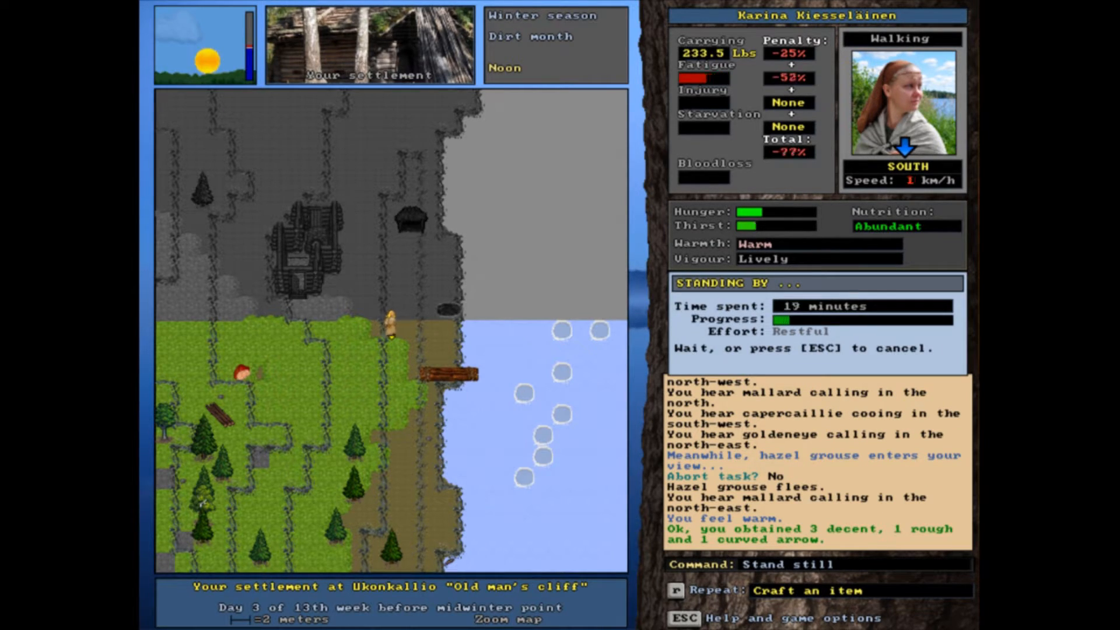
{"action": "key", "text": "Escape"}
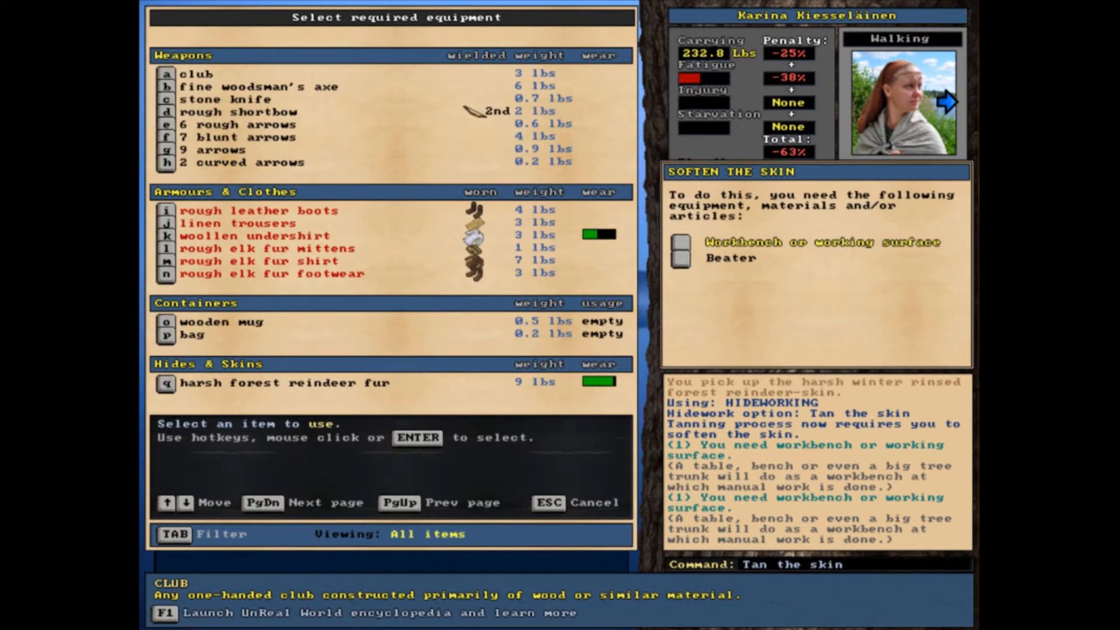
- Cancel softening the skin for lack of a workbench
{"action": "key", "text": "Escape"}
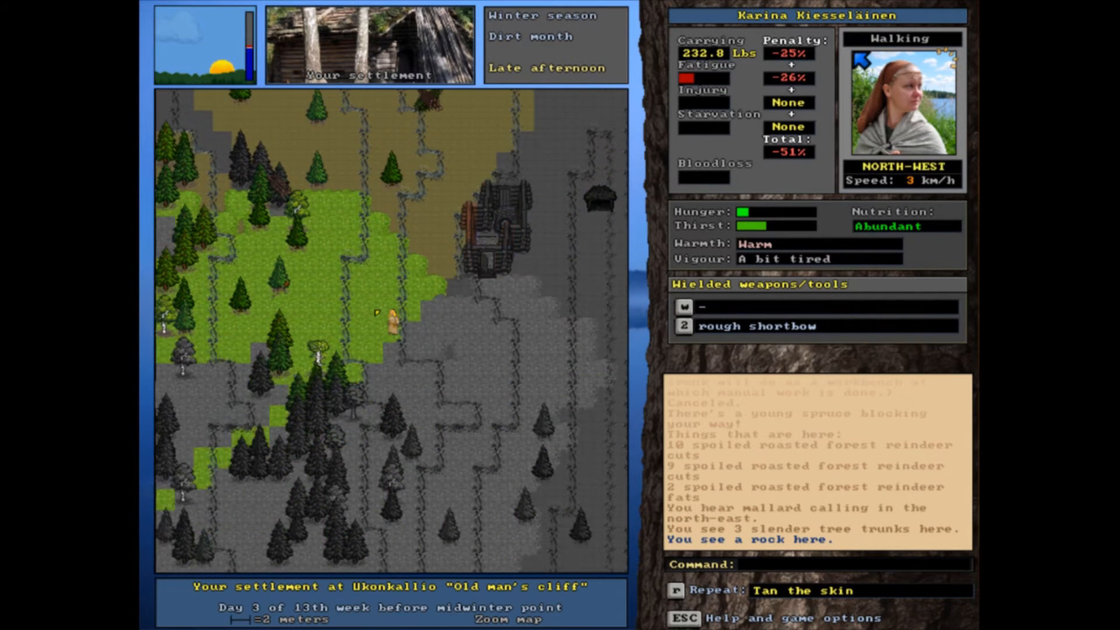
- Walk west to the birch and start Fell a tree under Timbercraft
{"action": "key", "text": "Left"}
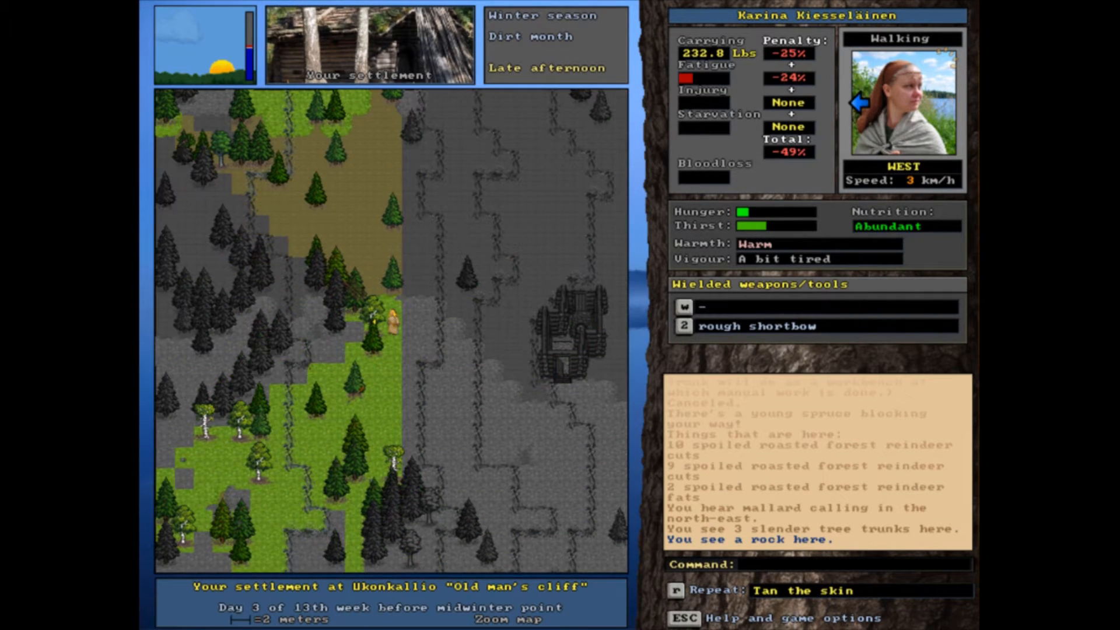
{"action": "key", "text": "right"}
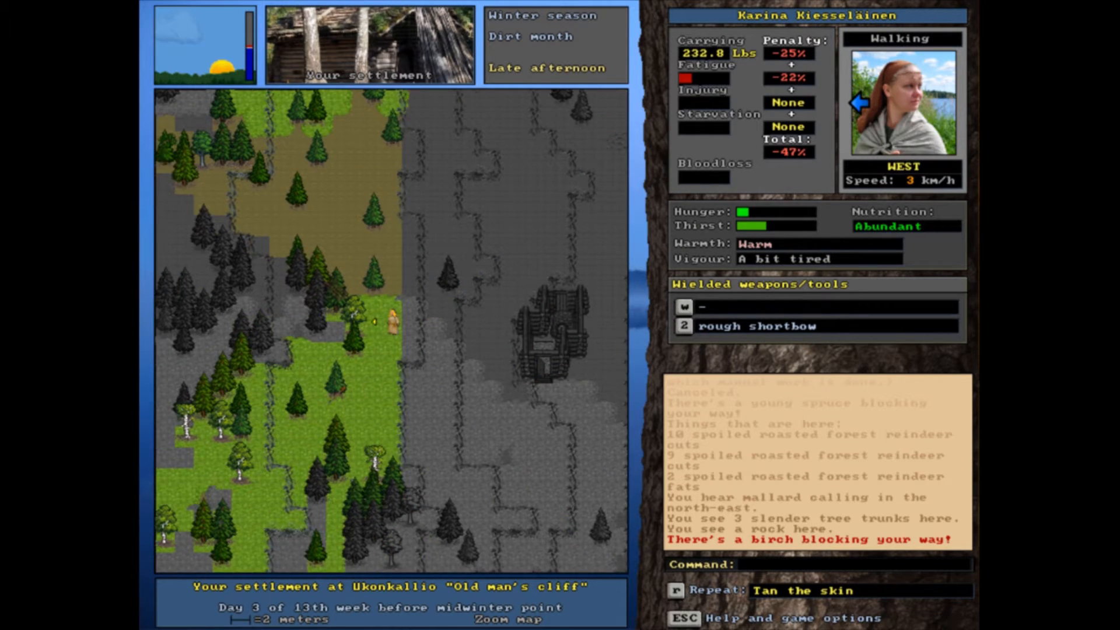
{"action": "type", "text": "Fell a tree"}
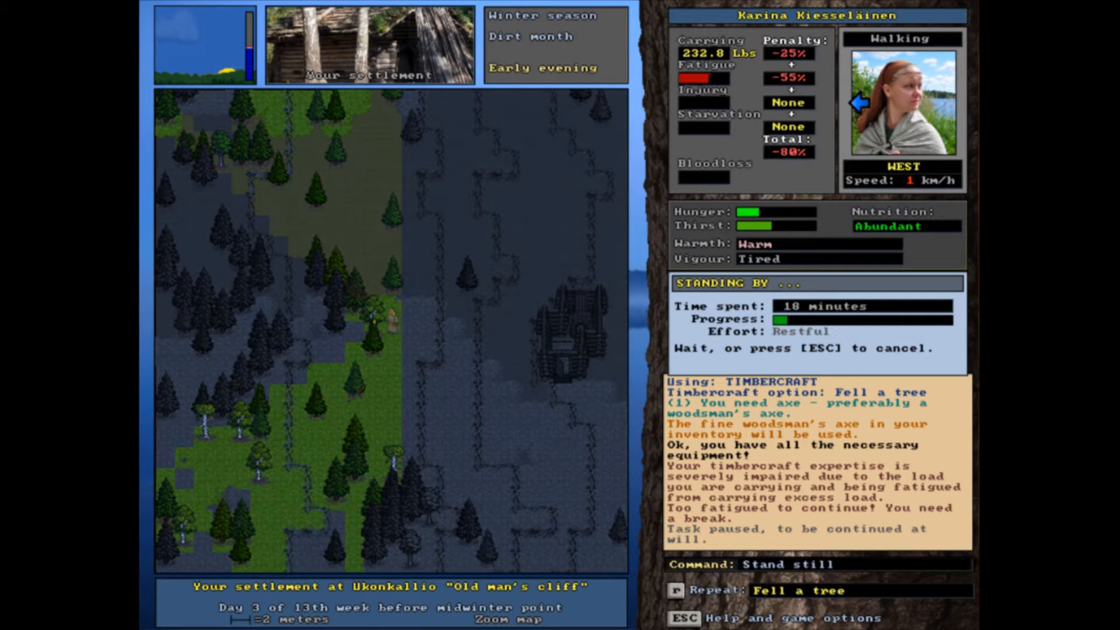
{"action": "key", "text": "Escape"}
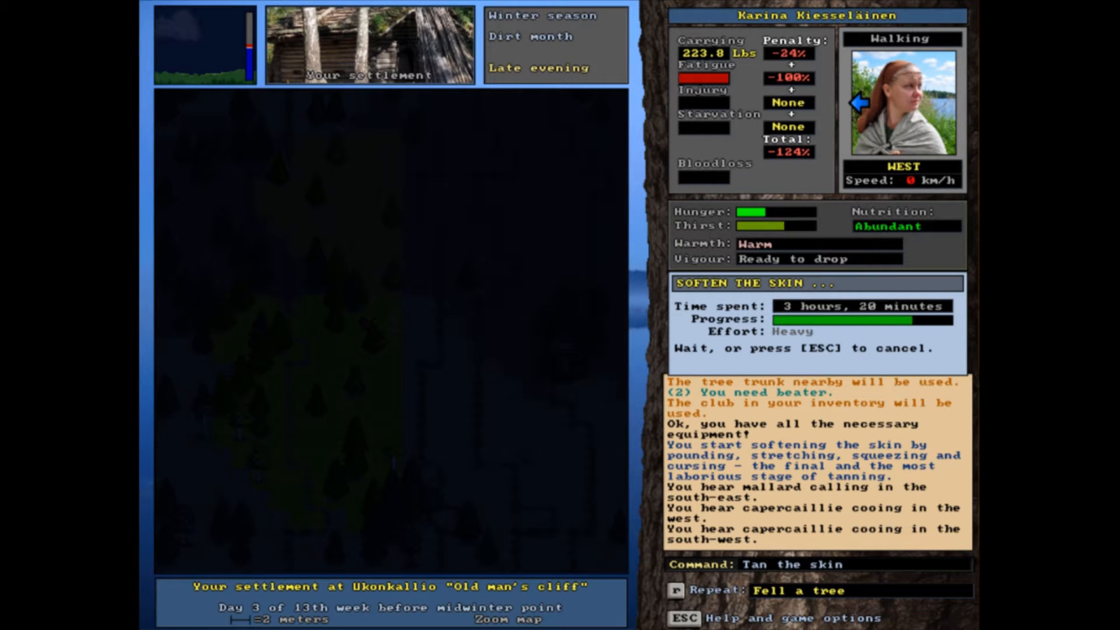
- Abort the 'Soften the skin' task and confirm abandoning it
{"action": "key", "text": "Escape"}
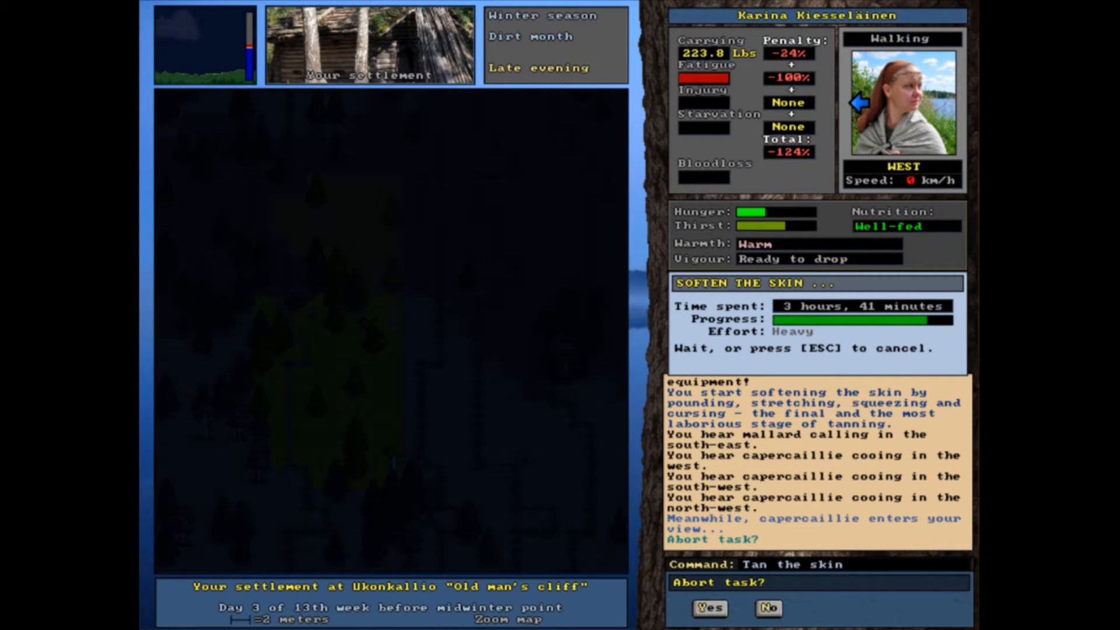
{"action": "left_click", "coordinate": [768, 607]}
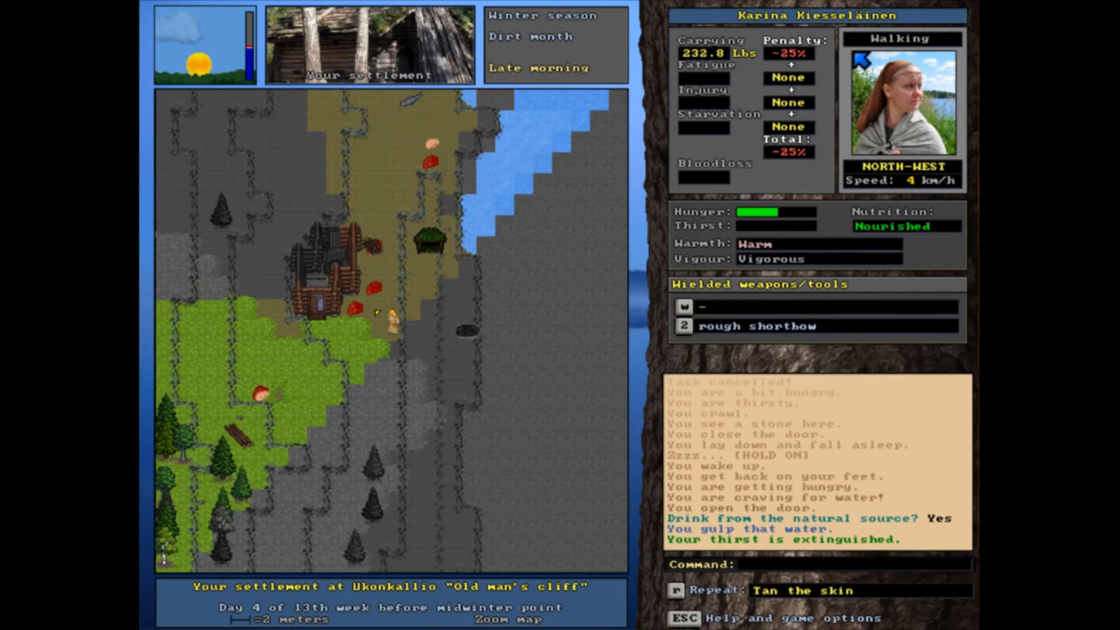
- Repeat 'Tan the skin' so the tanning material is applied to the reindeer hide
{"action": "key", "text": "up"}
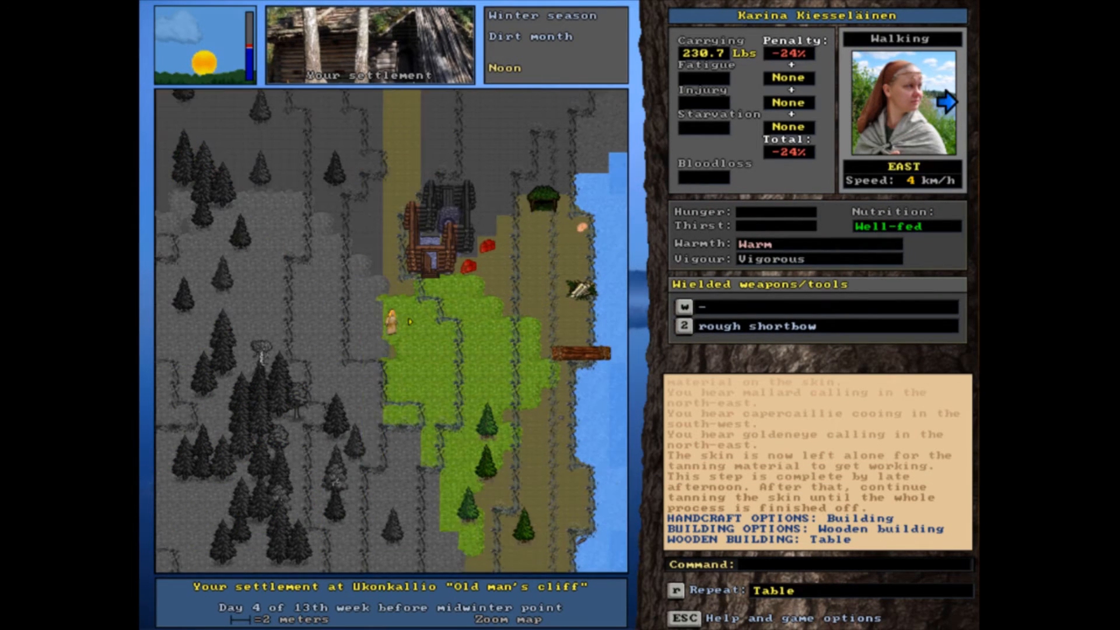
- Browse the wooden building parts, then walk to the cabin corner and reopen Make
{"action": "key", "text": "up"}
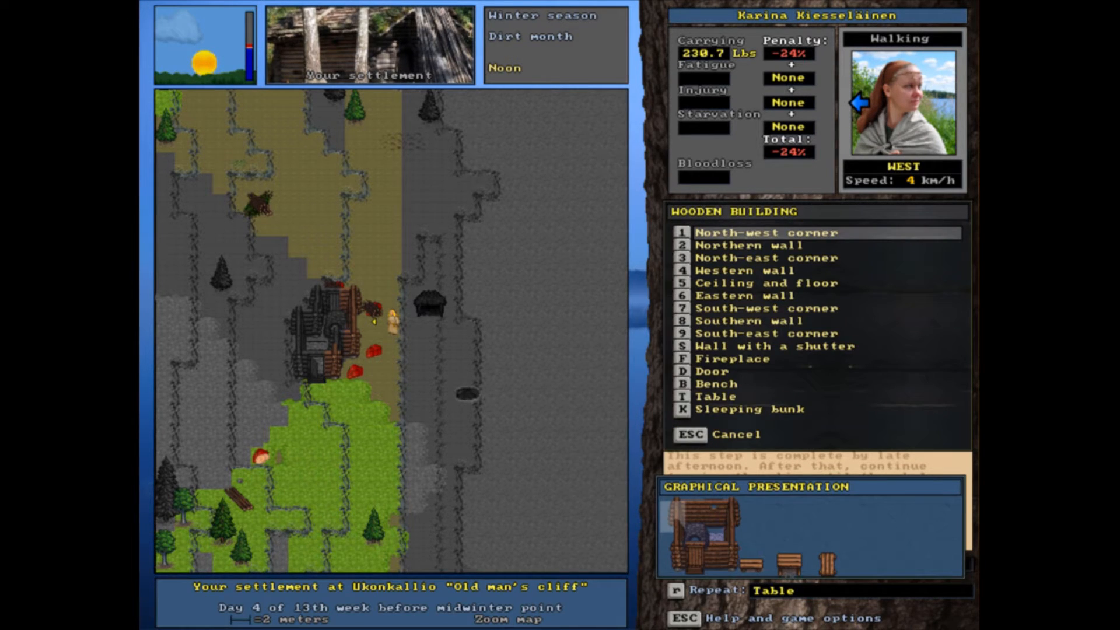
{"action": "left_click", "coordinate": [722, 396]}
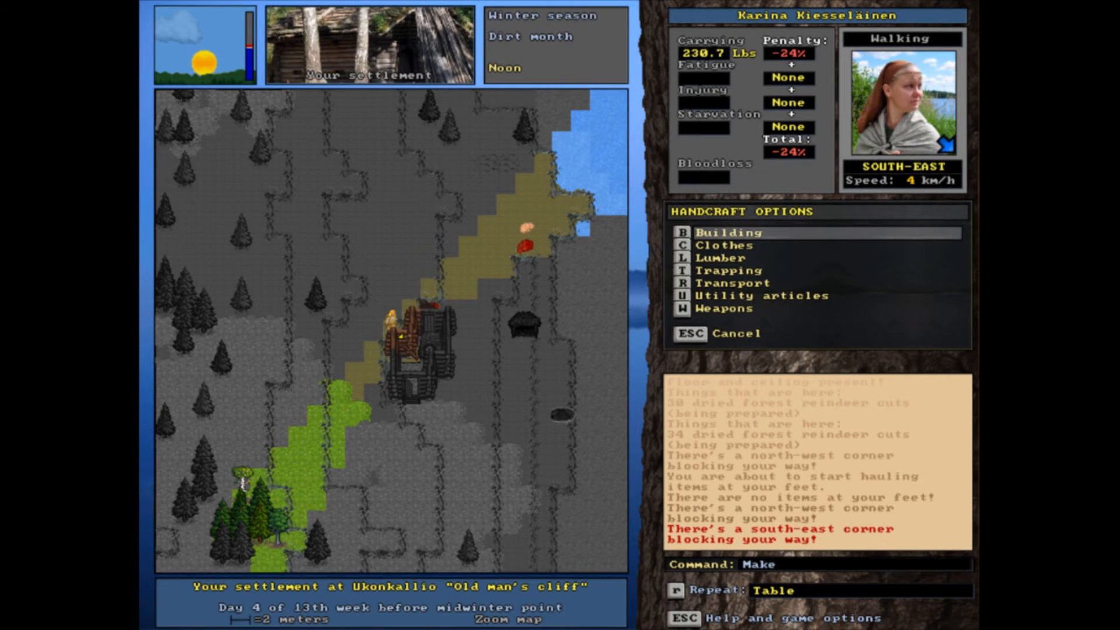
- Deconstruct the cabin's south-east corner via Building > Deconstruct something
{"action": "left_click", "coordinate": [729, 231]}
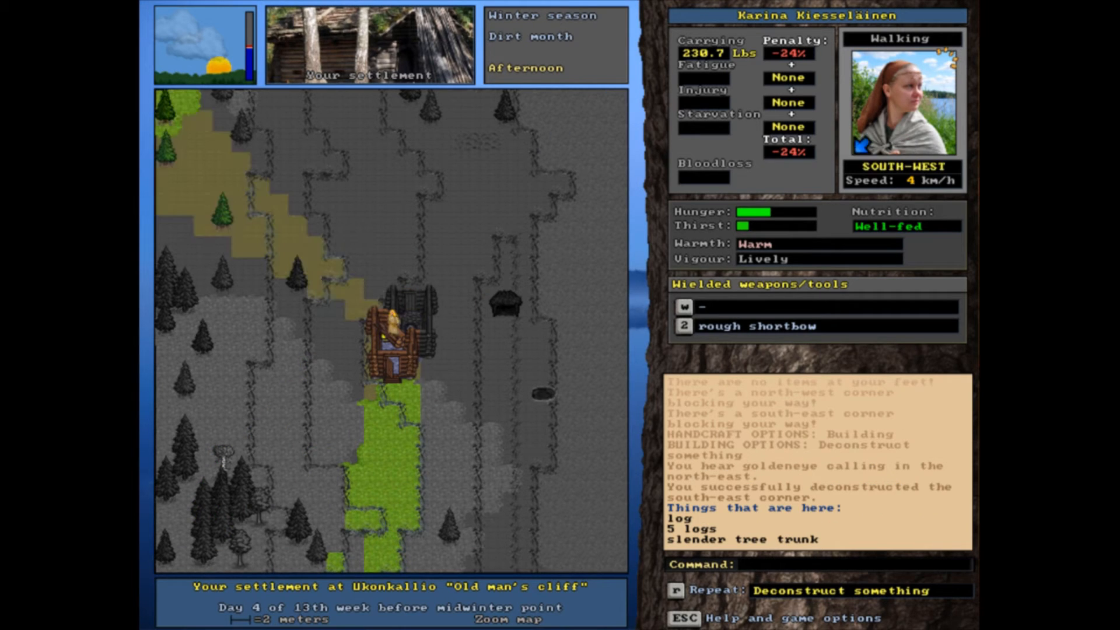
{"action": "key", "text": "up"}
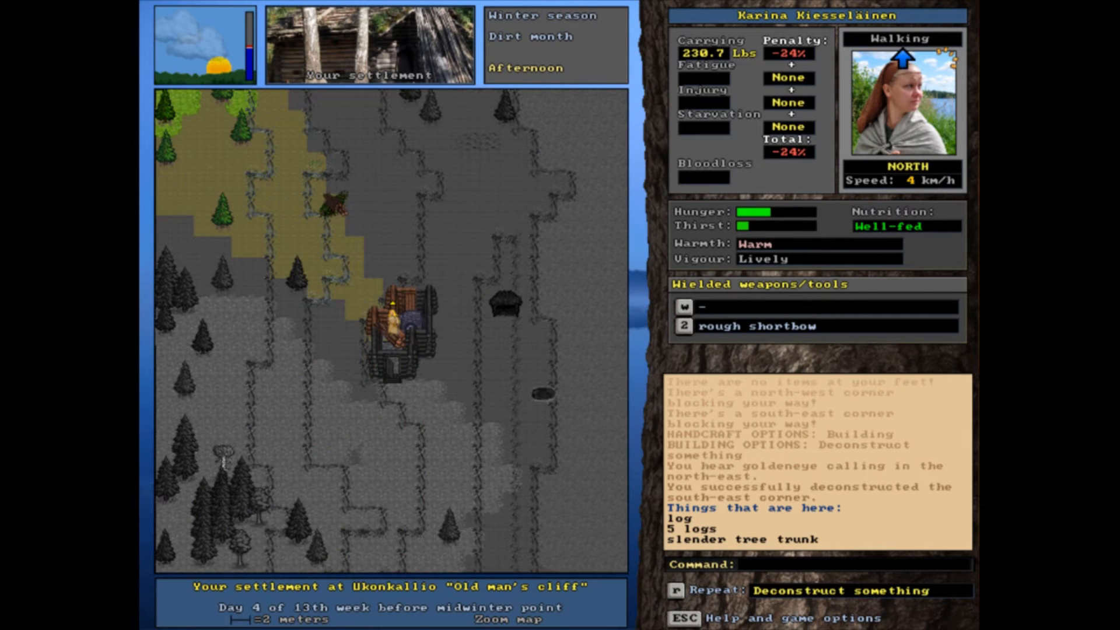
{"action": "key", "text": "Left"}
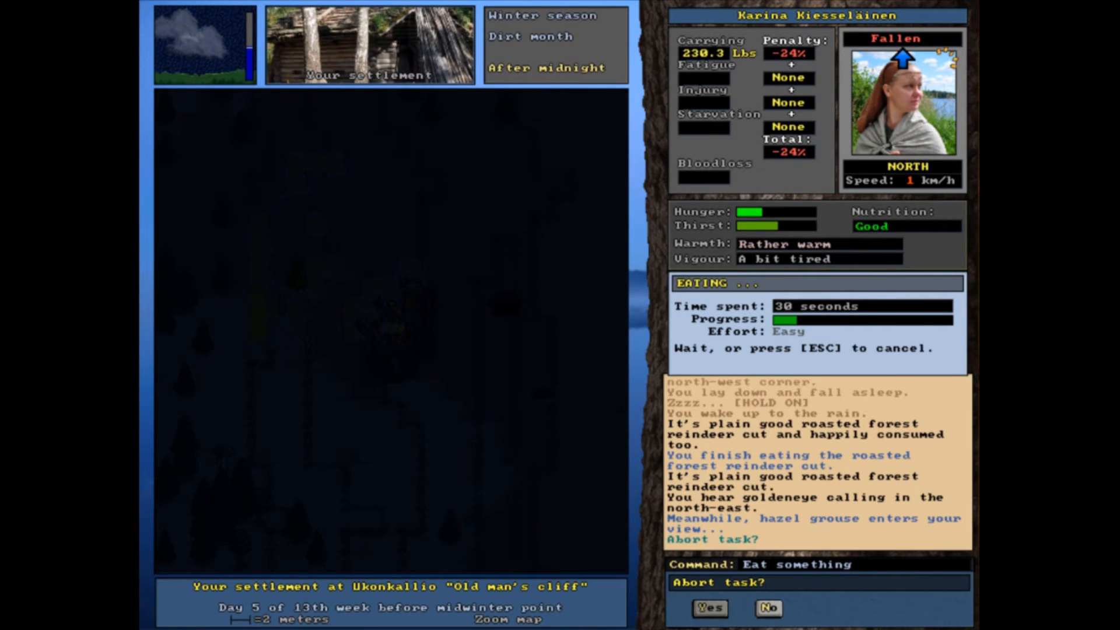
- Answer No to 'Abort task?' and keep eating the roasted reindeer cut
{"action": "left_click", "coordinate": [767, 607]}
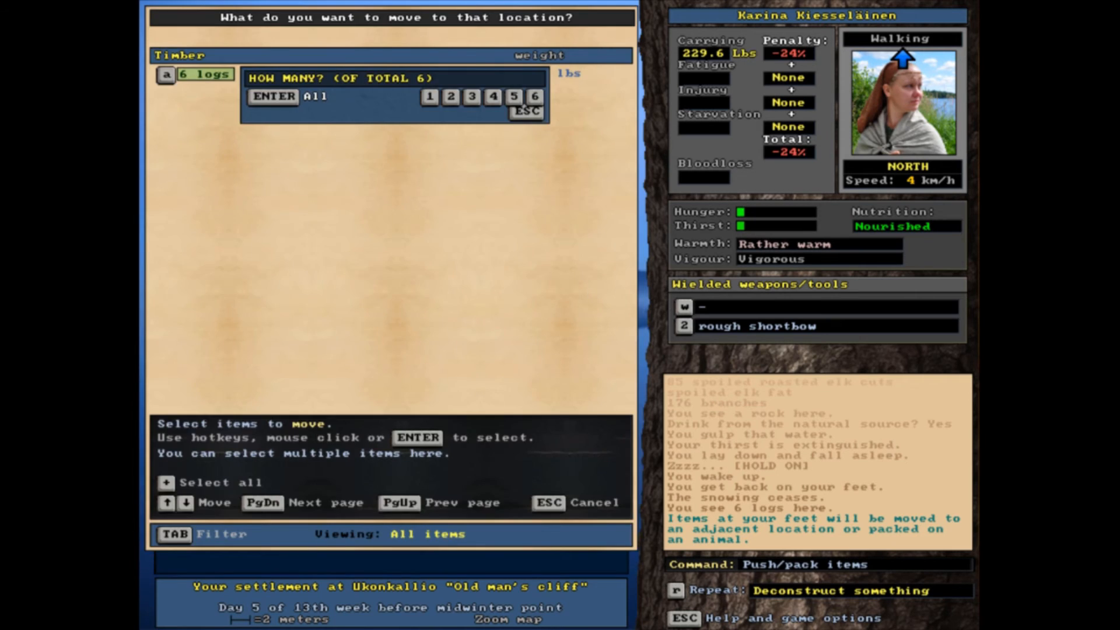
- Push all 6 logs and the remaining timber aside to clear the building spot
{"action": "left_click", "coordinate": [534, 96]}
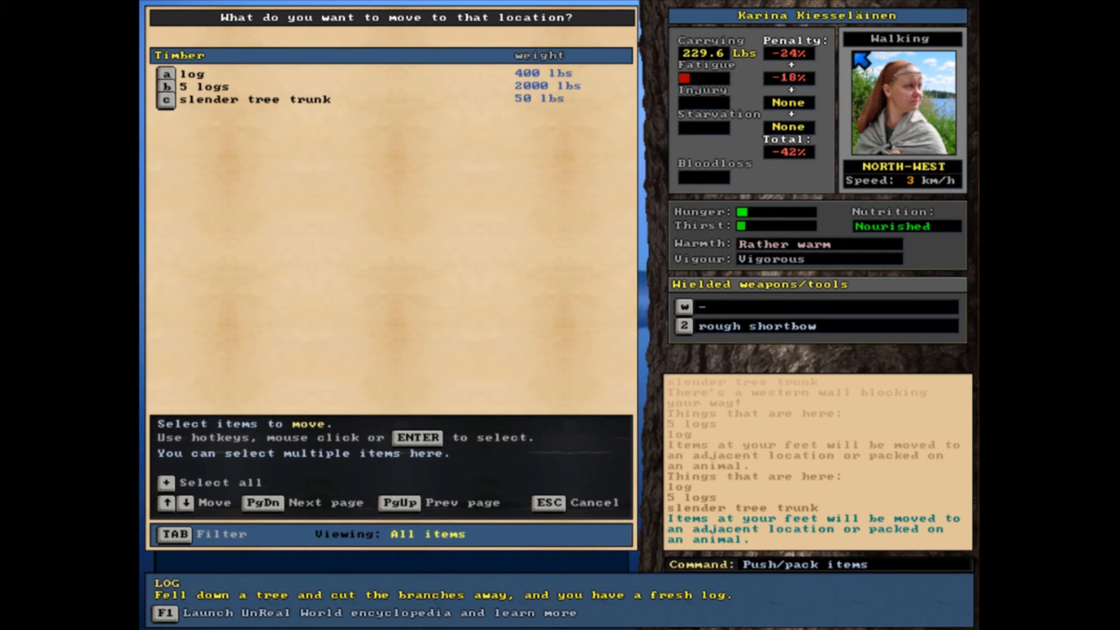
{"action": "left_click", "coordinate": [192, 73]}
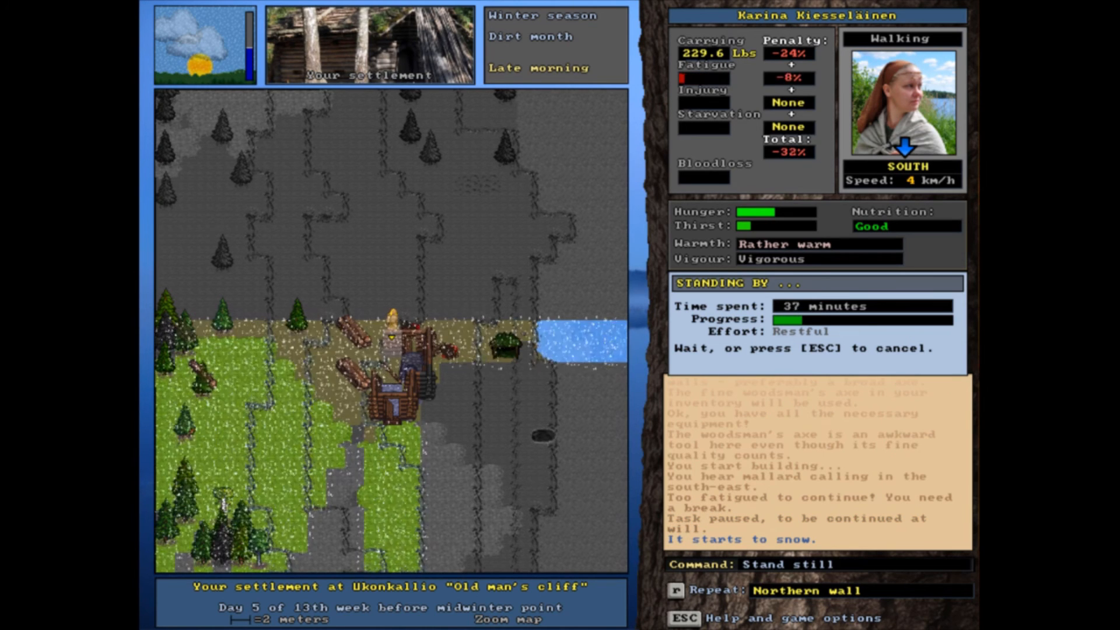
- Resume building the northern wall until fatigue stops it, then cancel standing by
{"action": "key", "text": "e"}
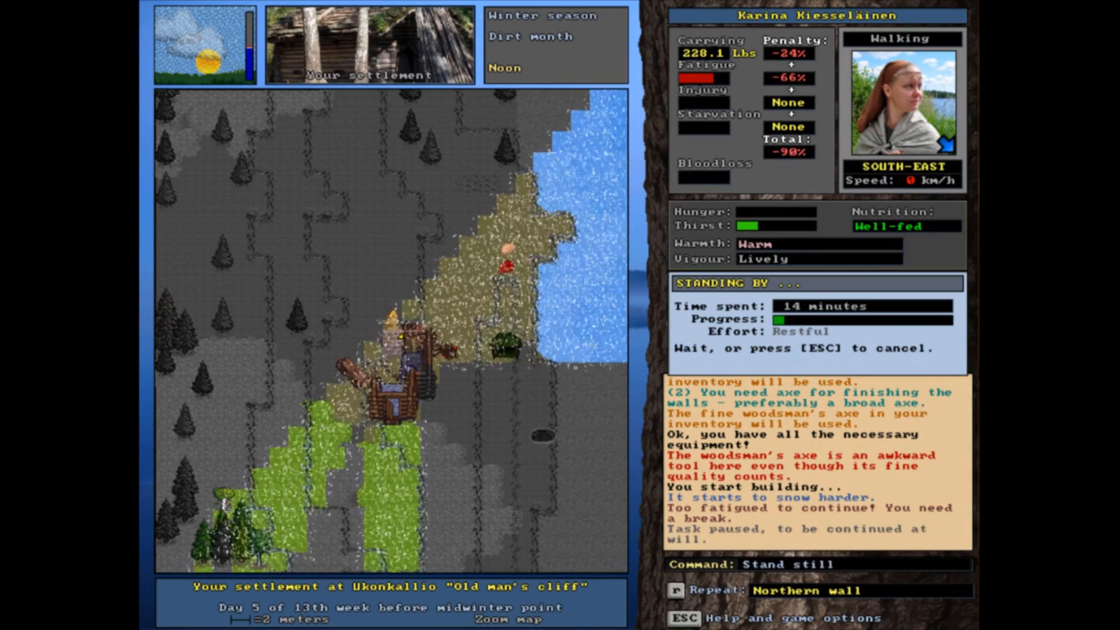
{"action": "key", "text": "Escape"}
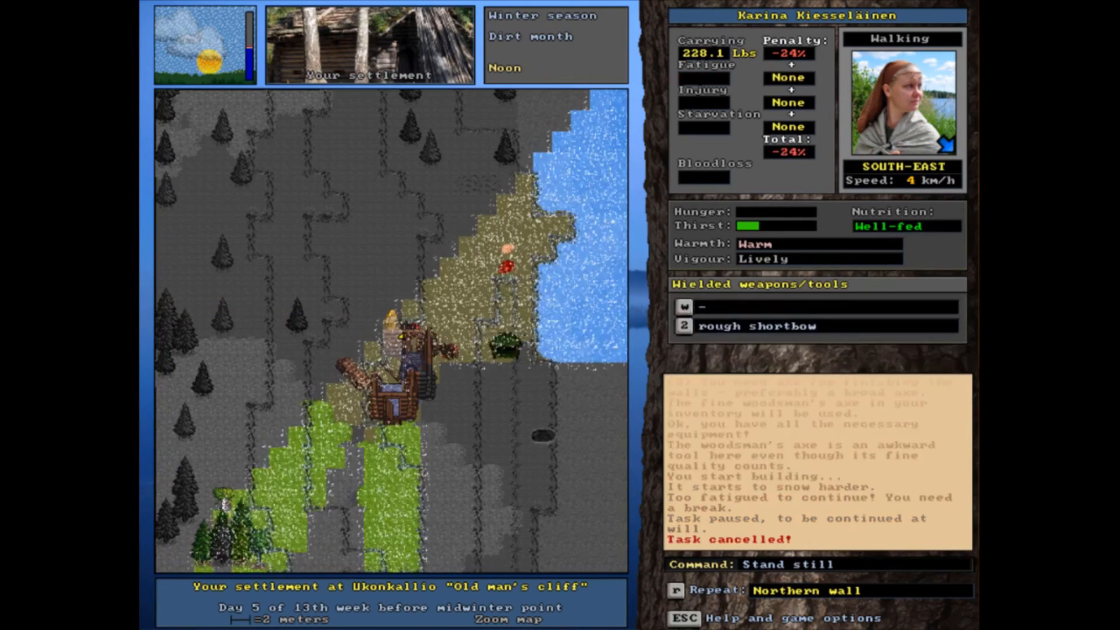